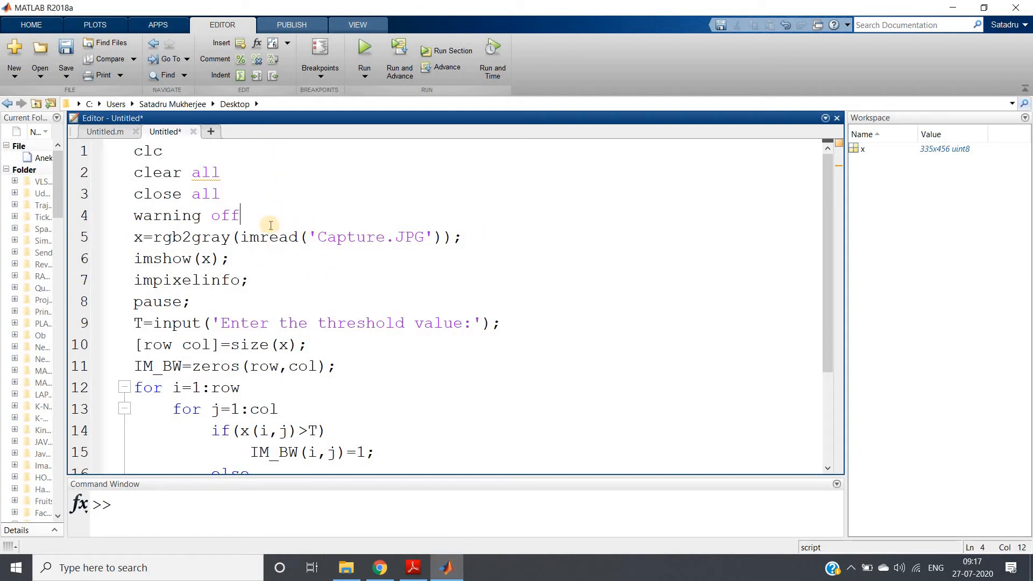
pyautogui.moveTo(240, 258)
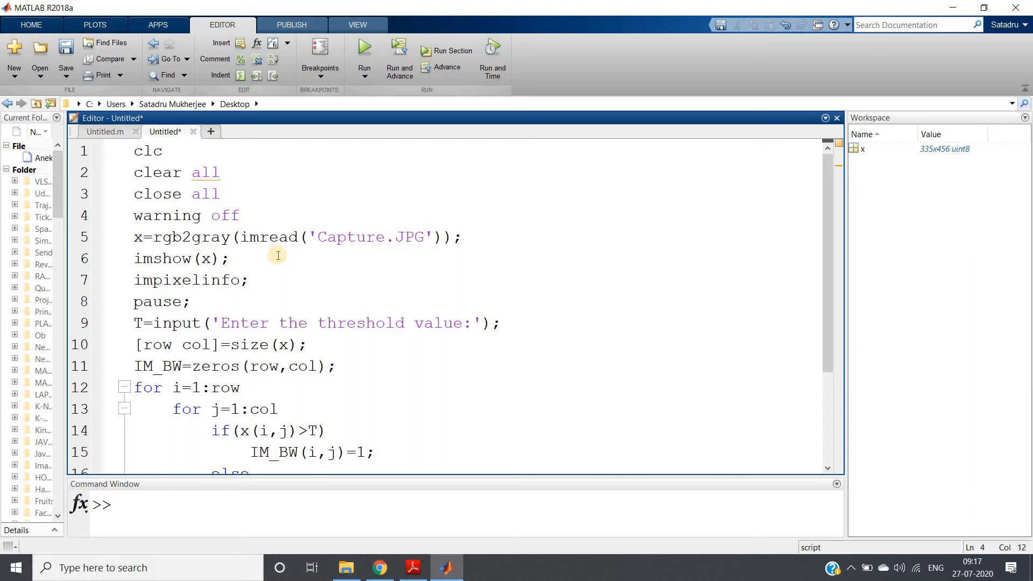
# - Run the script's first seven lines to show the grayscale tennis-ball image in Figure 1
pyautogui.click(241, 216)
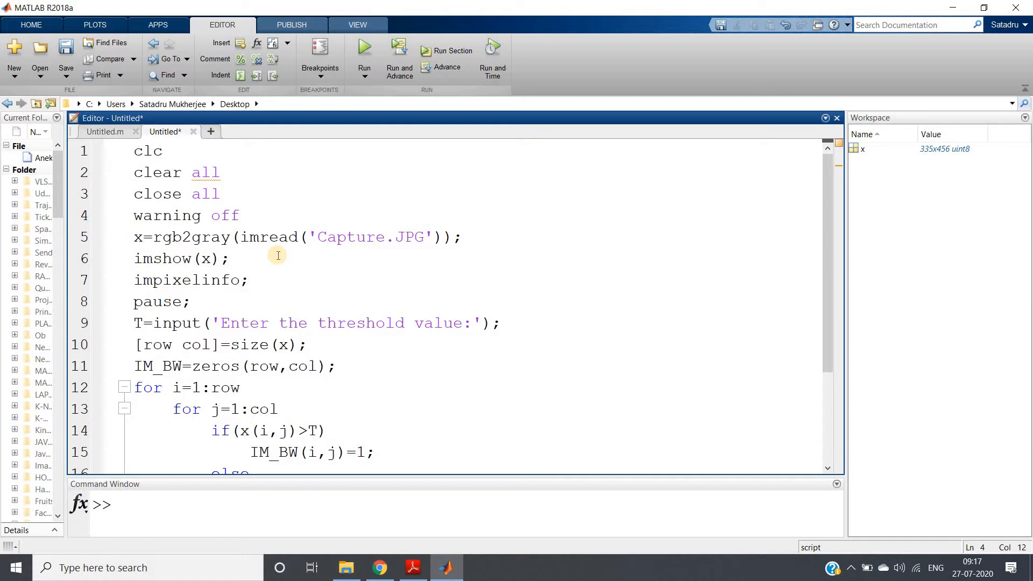
pyautogui.click(241, 215)
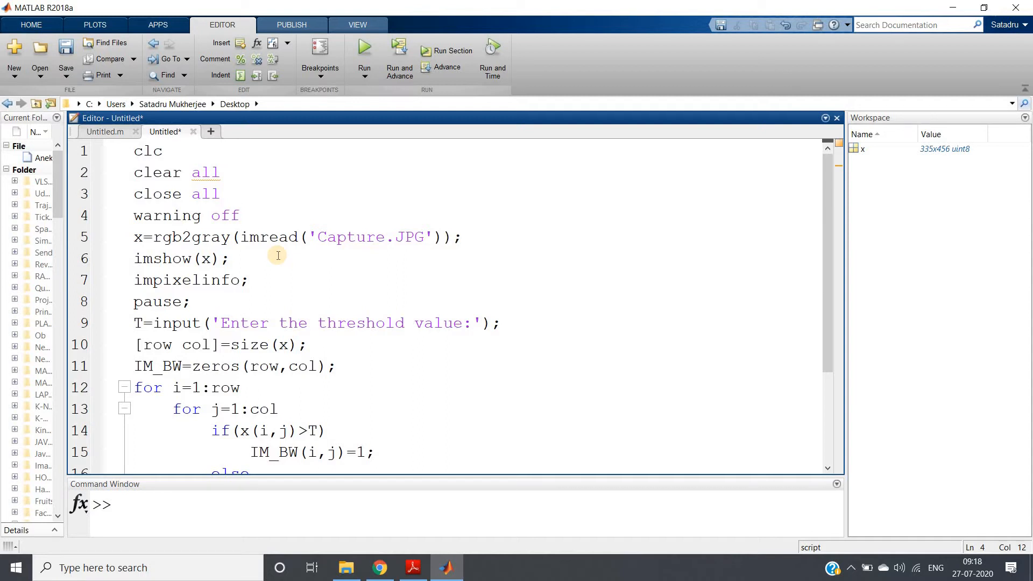
pyautogui.click(241, 215)
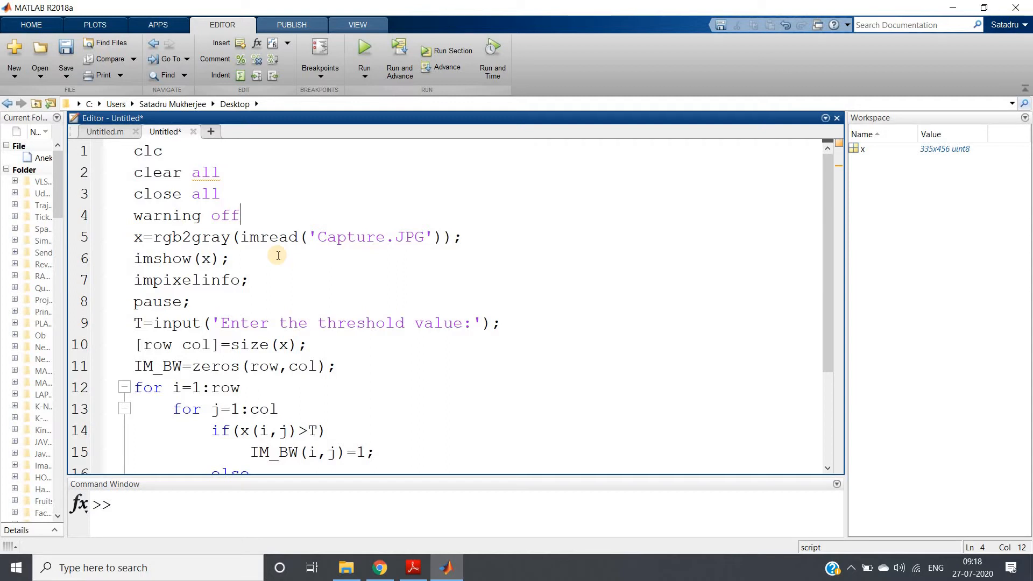
pyautogui.moveTo(271, 267)
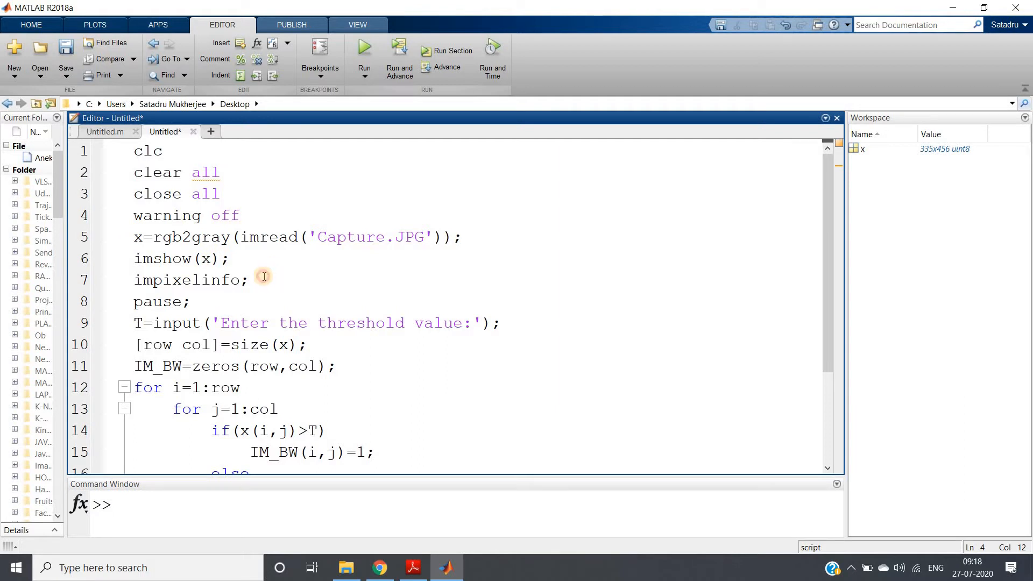
pyautogui.doubleClick(190, 279)
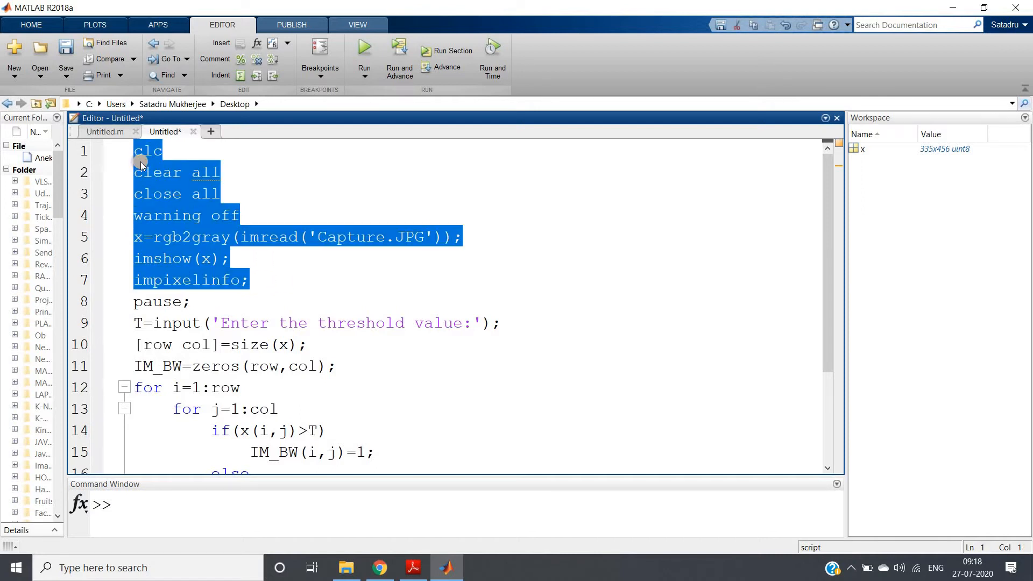
pyautogui.click(364, 60)
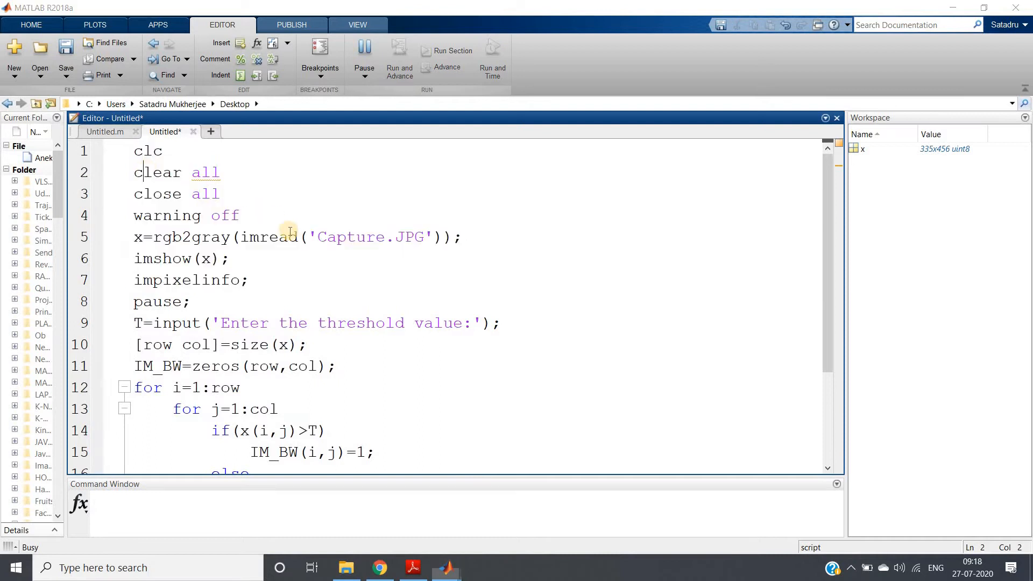
pyautogui.click(363, 60)
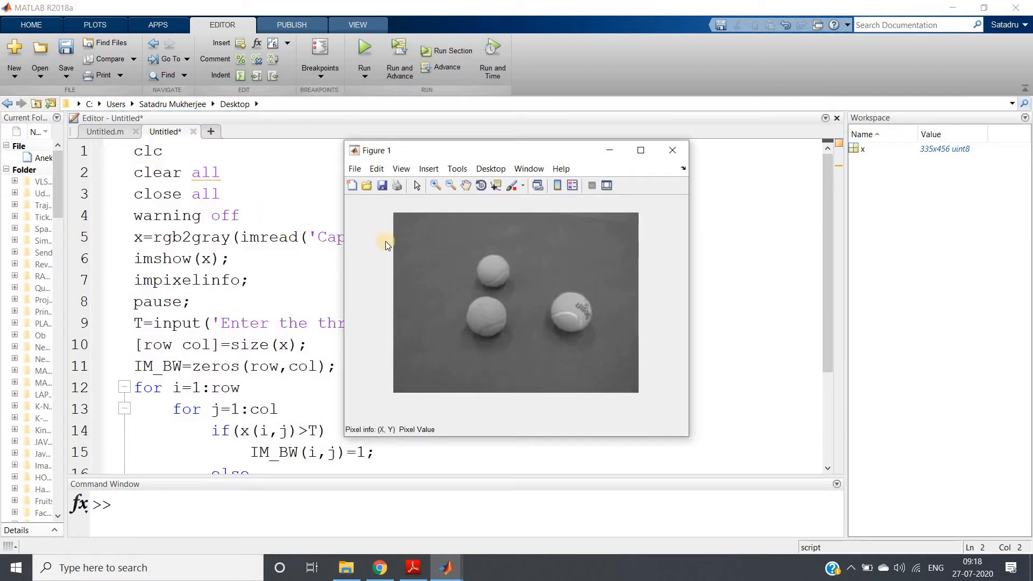
pyautogui.moveTo(418, 420)
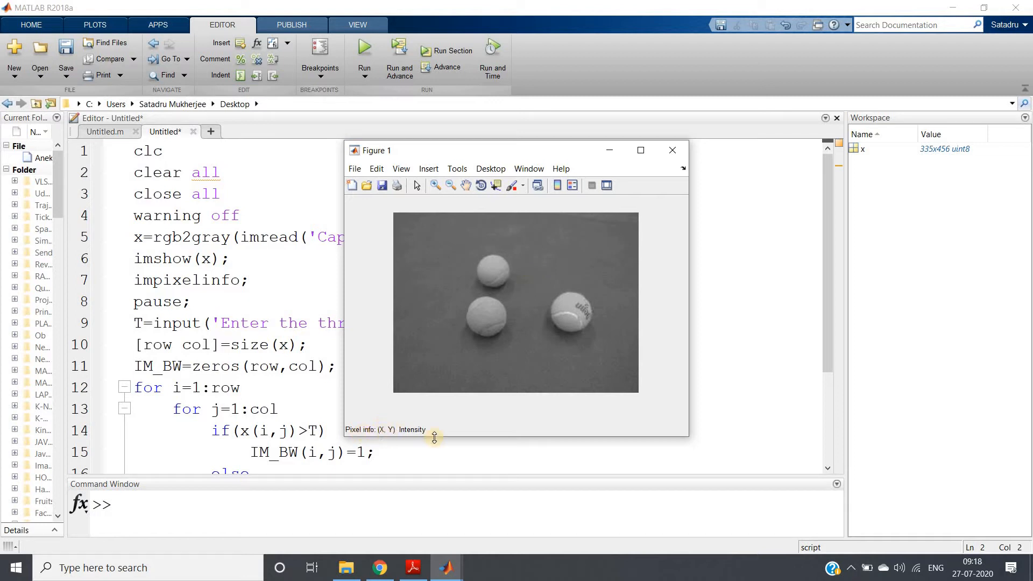
pyautogui.moveTo(426, 287)
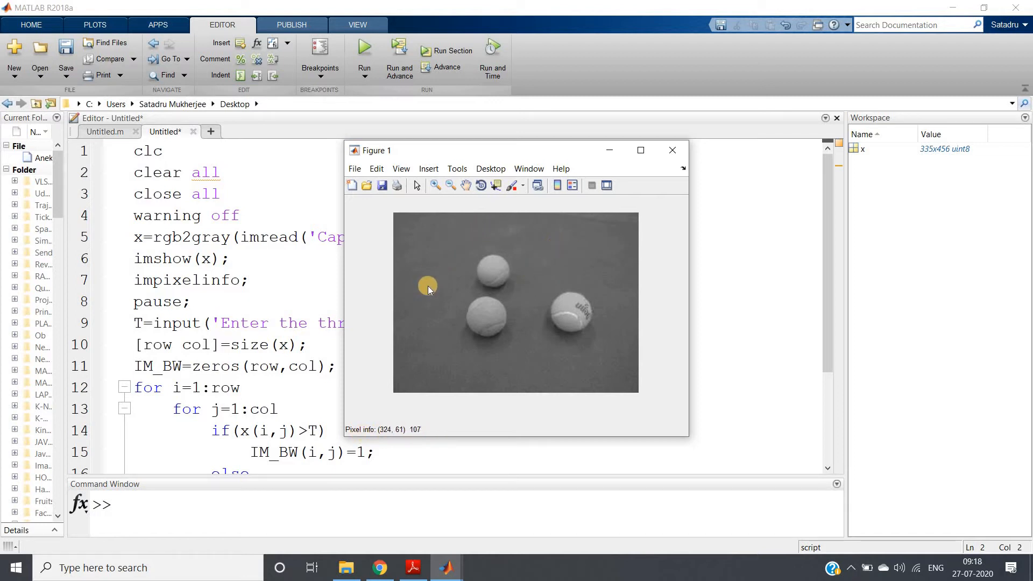
pyautogui.moveTo(487, 278)
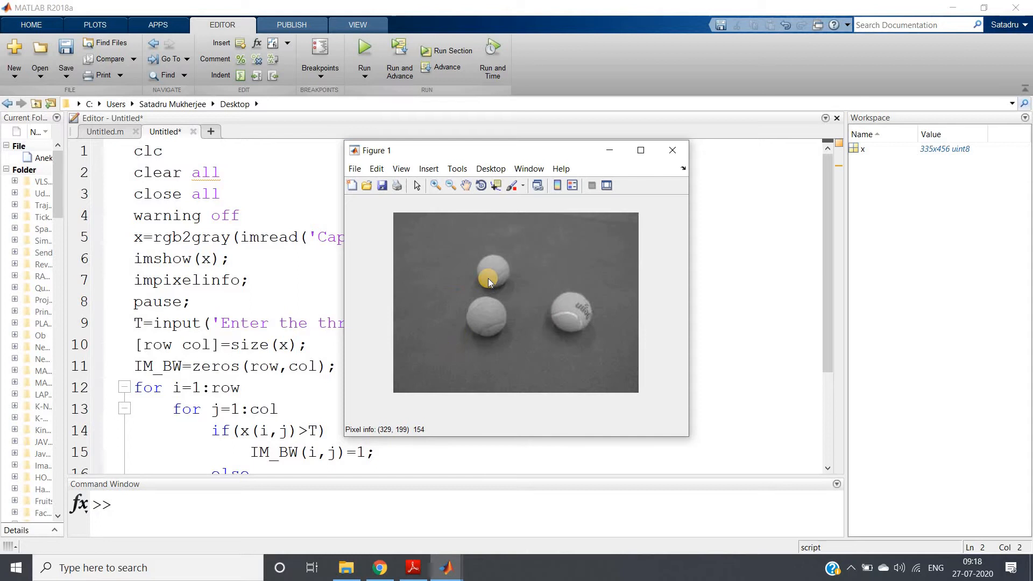
pyautogui.moveTo(484, 269)
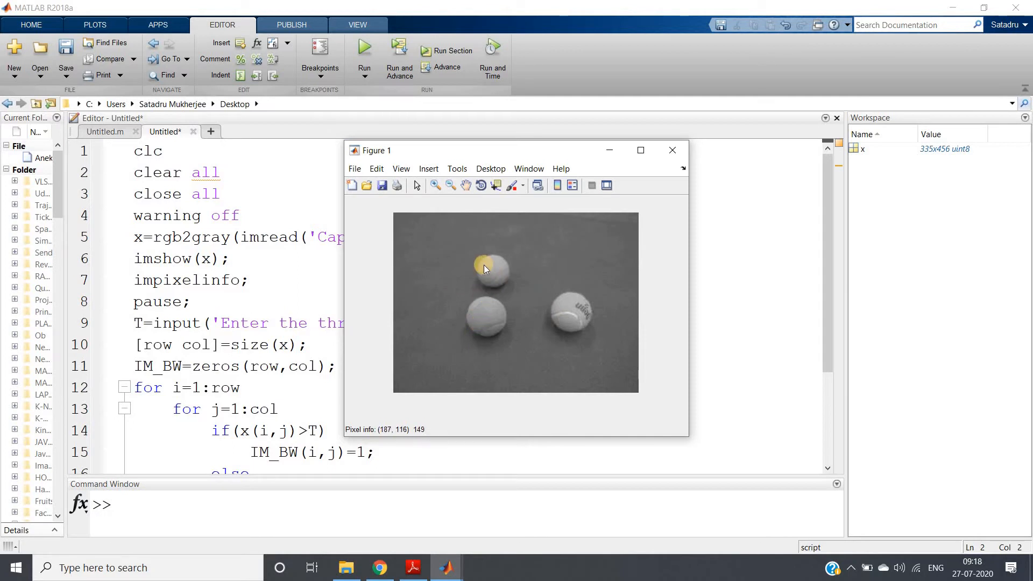
pyautogui.moveTo(485, 274)
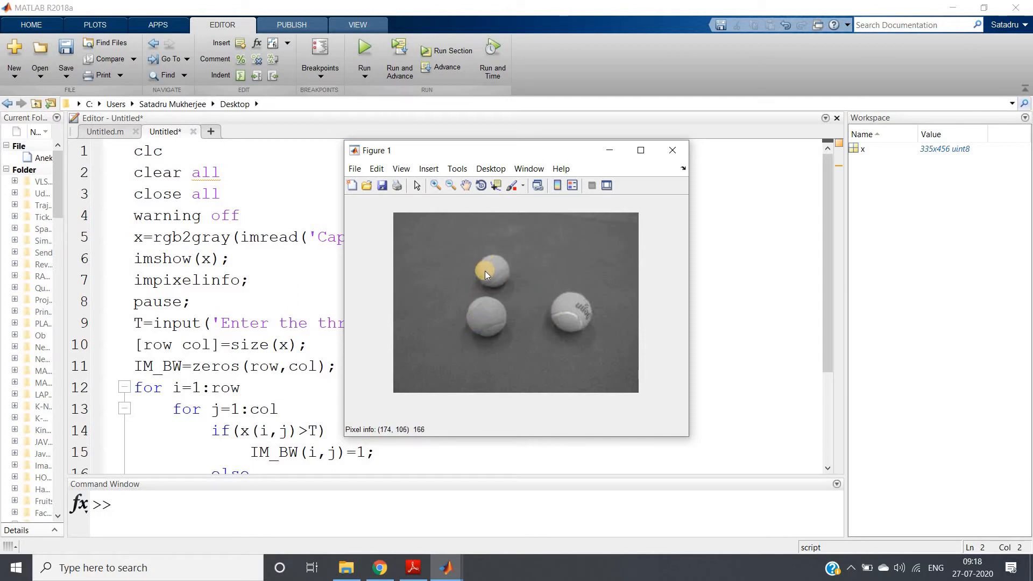
pyautogui.moveTo(550, 244)
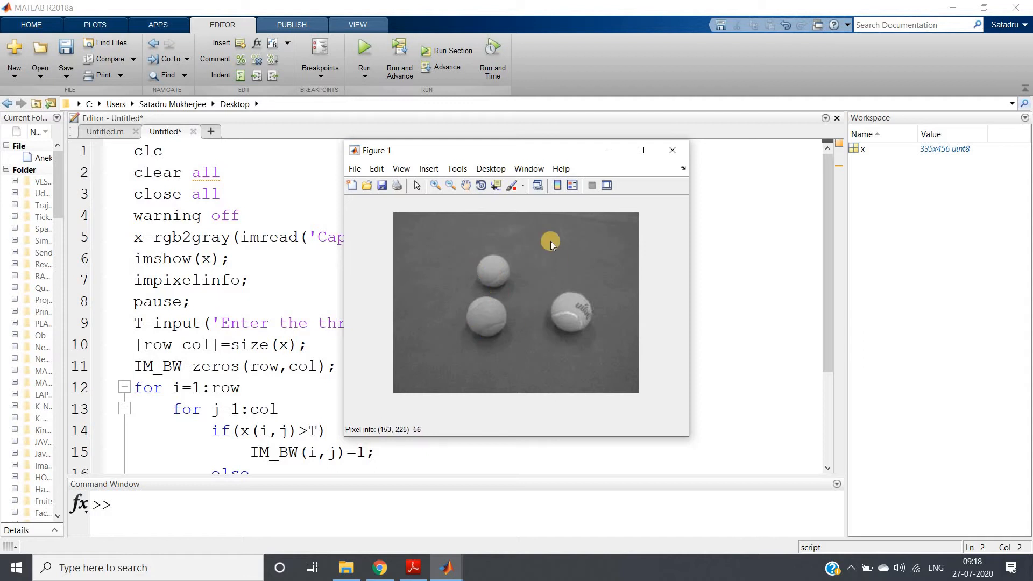
pyautogui.moveTo(468, 268)
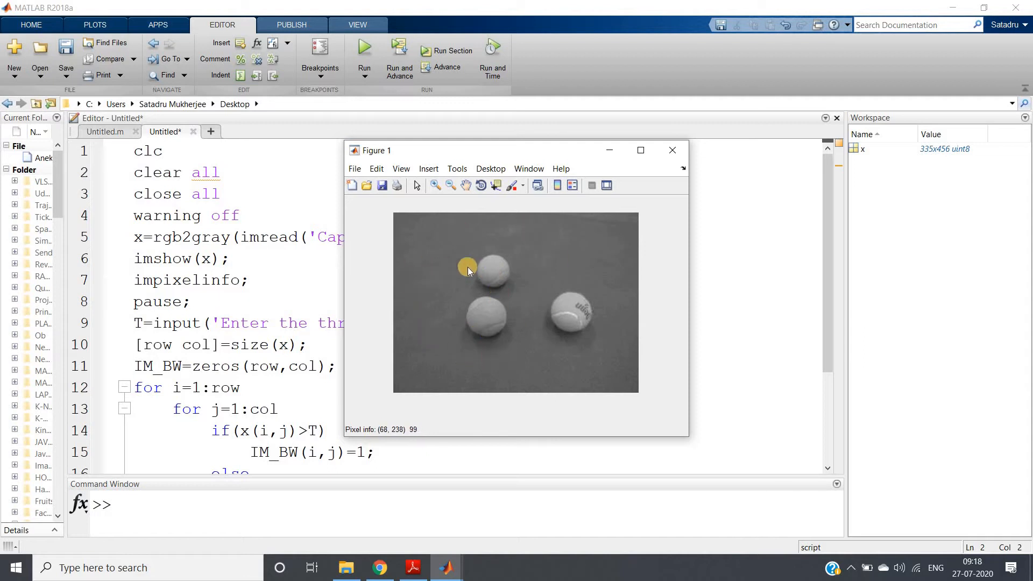
pyautogui.moveTo(458, 349)
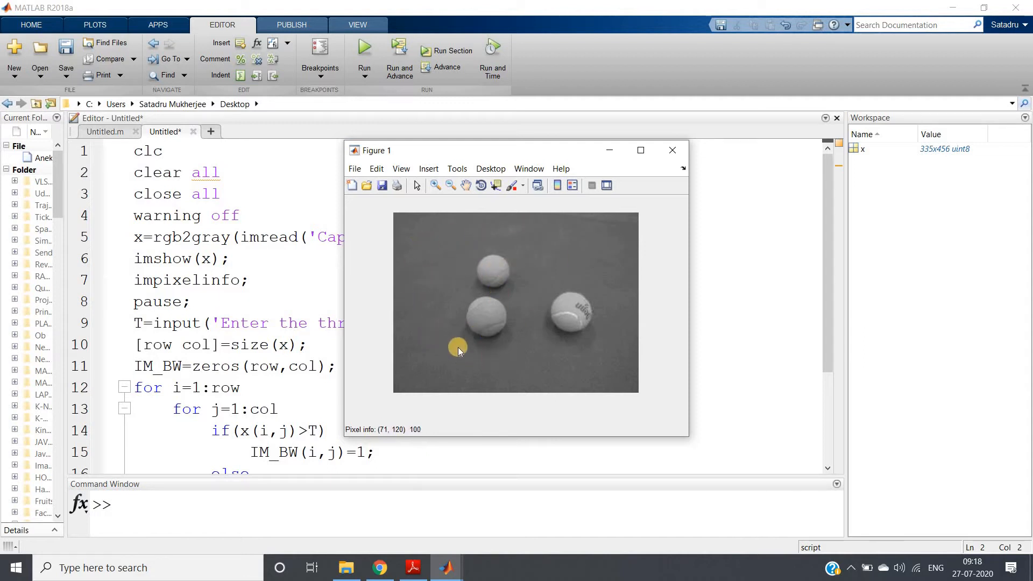
pyautogui.moveTo(496, 312)
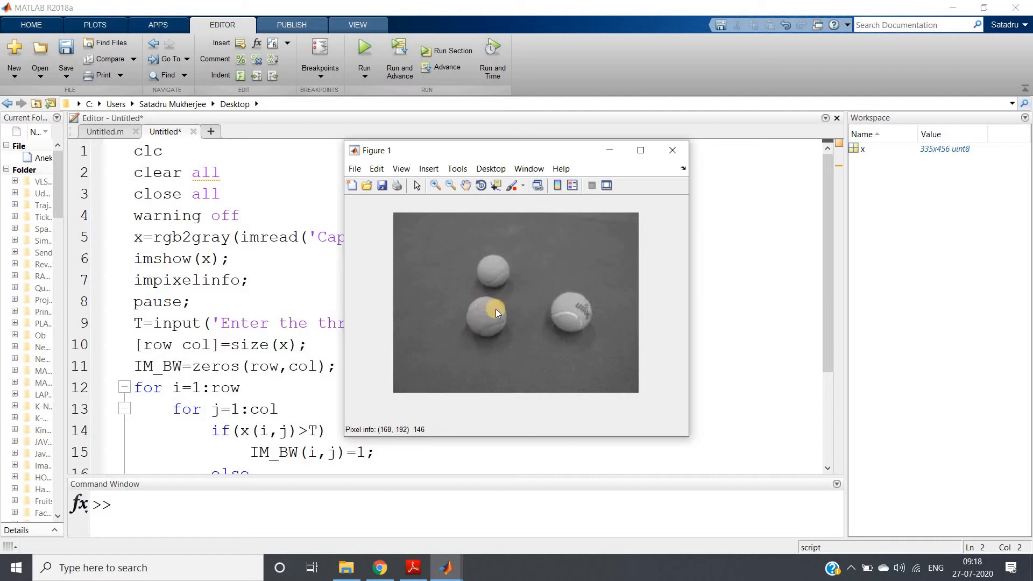
pyautogui.moveTo(485, 320)
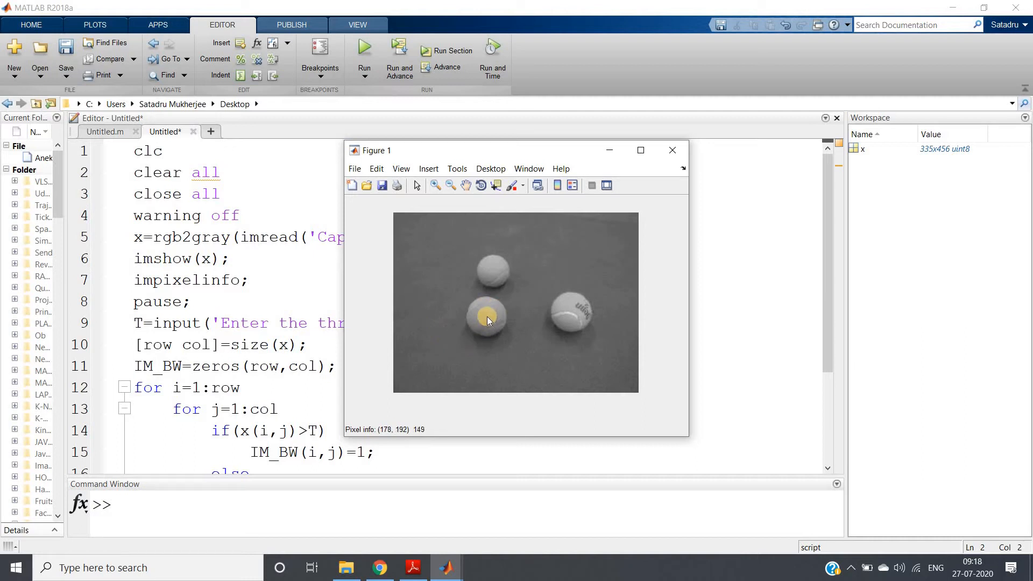
pyautogui.moveTo(489, 312)
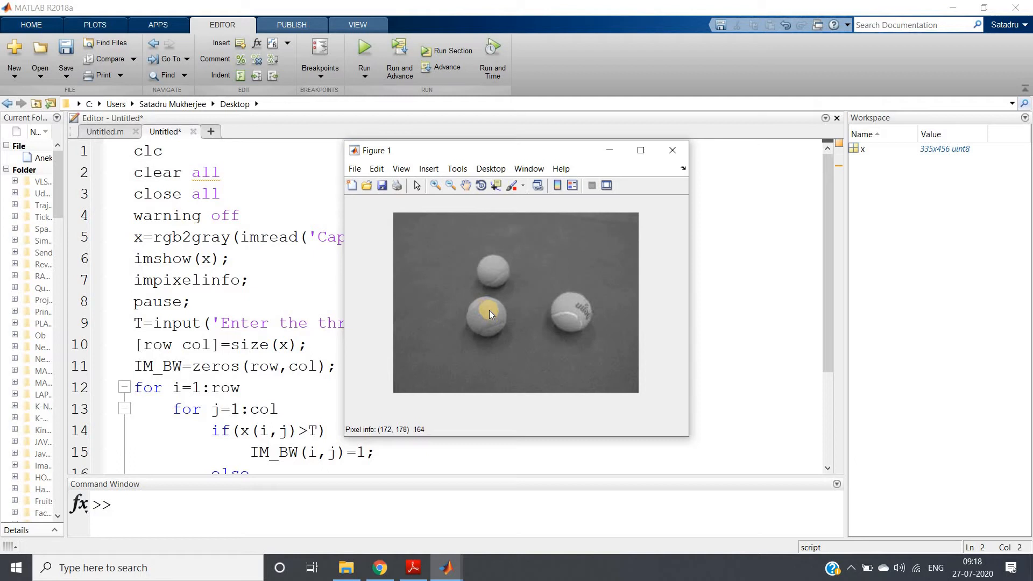
pyautogui.moveTo(494, 316)
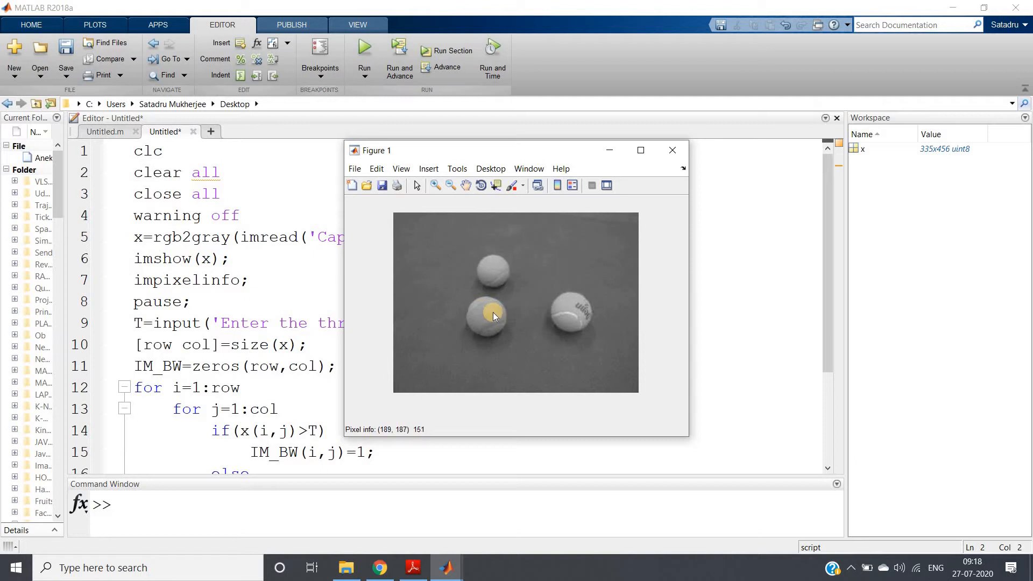
pyautogui.moveTo(500, 268)
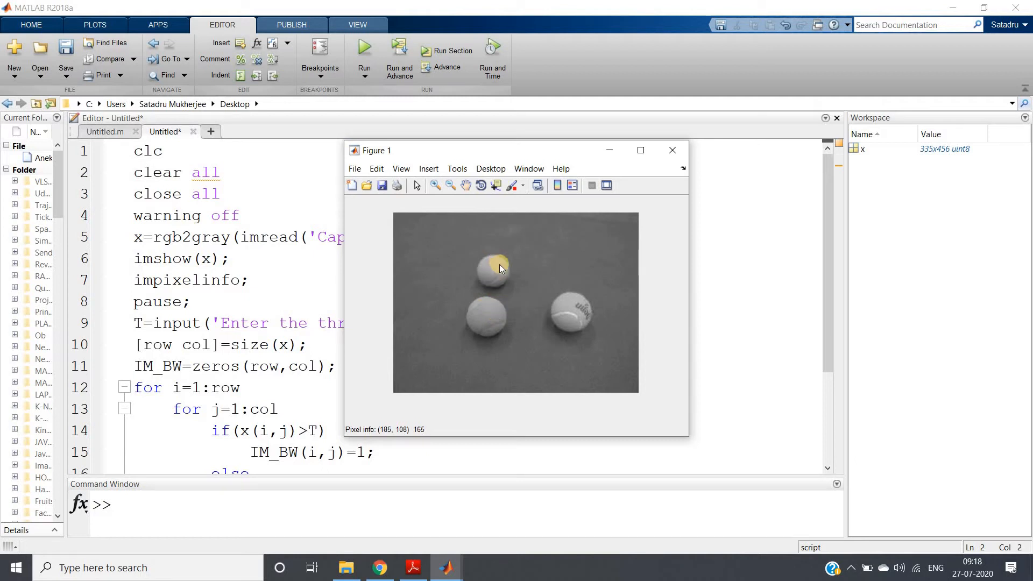
pyautogui.moveTo(571, 302)
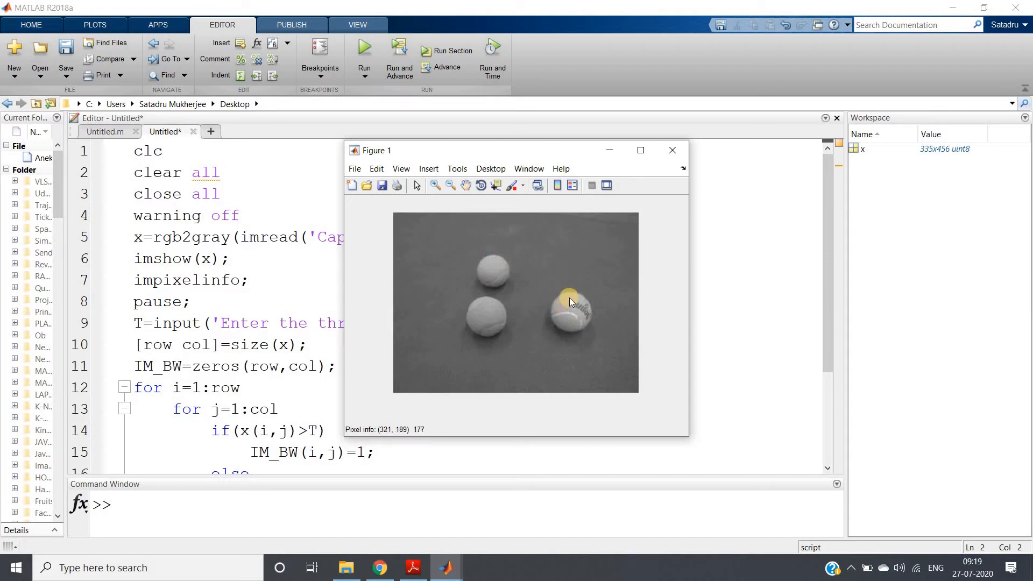
pyautogui.moveTo(575, 310)
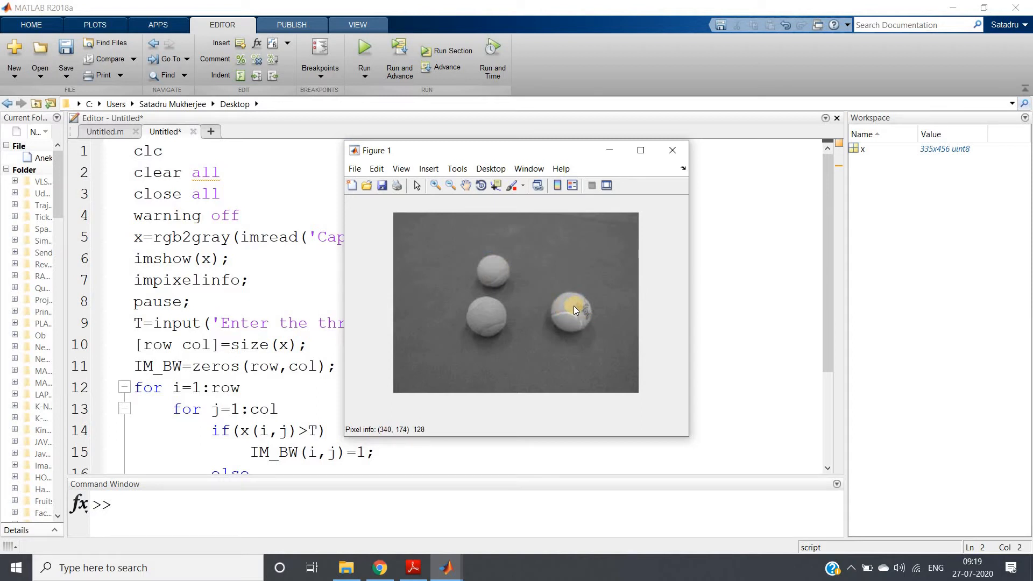
pyautogui.moveTo(436, 252)
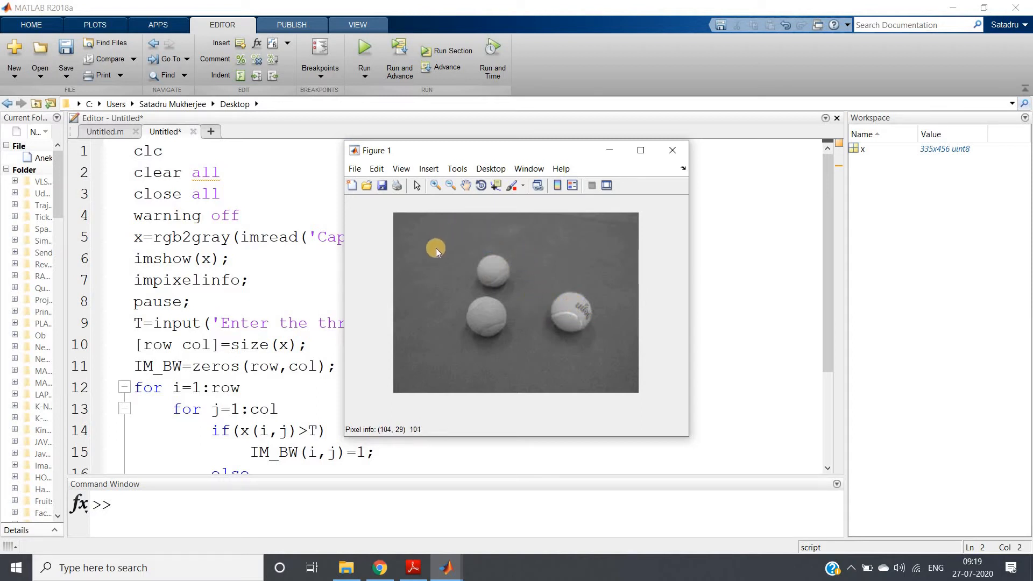
pyautogui.moveTo(541, 362)
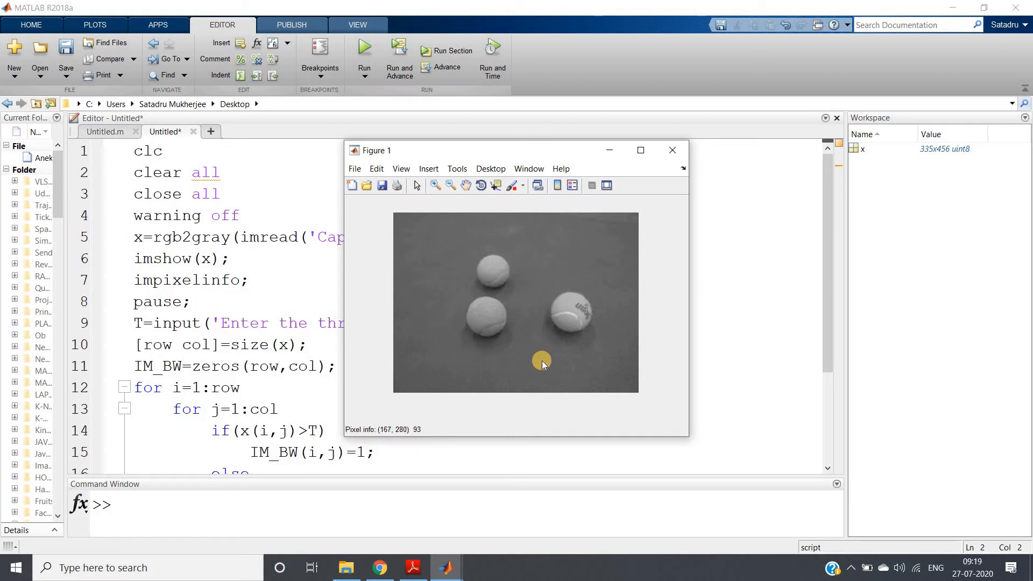
pyautogui.moveTo(620, 279)
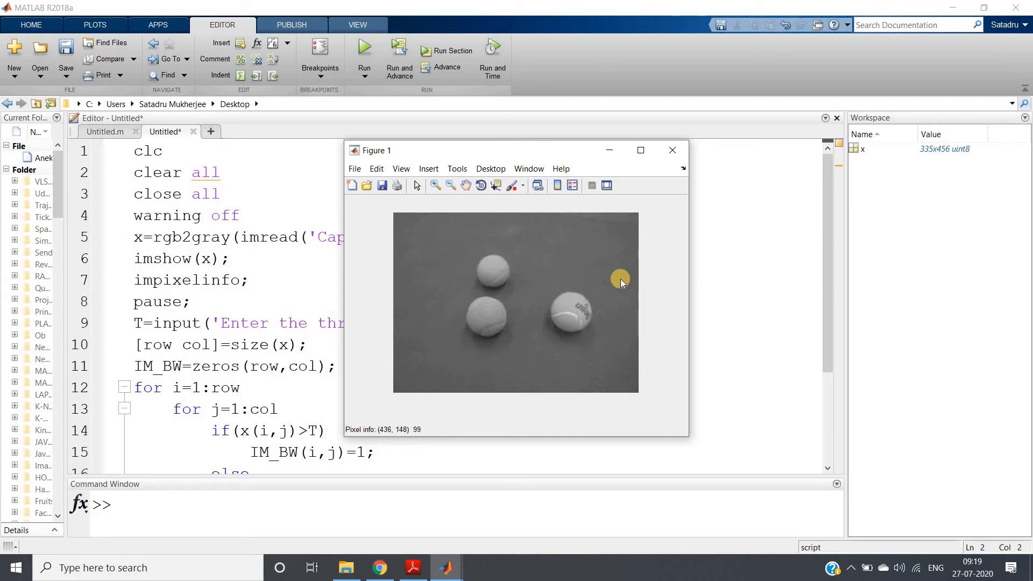
pyautogui.moveTo(619, 278)
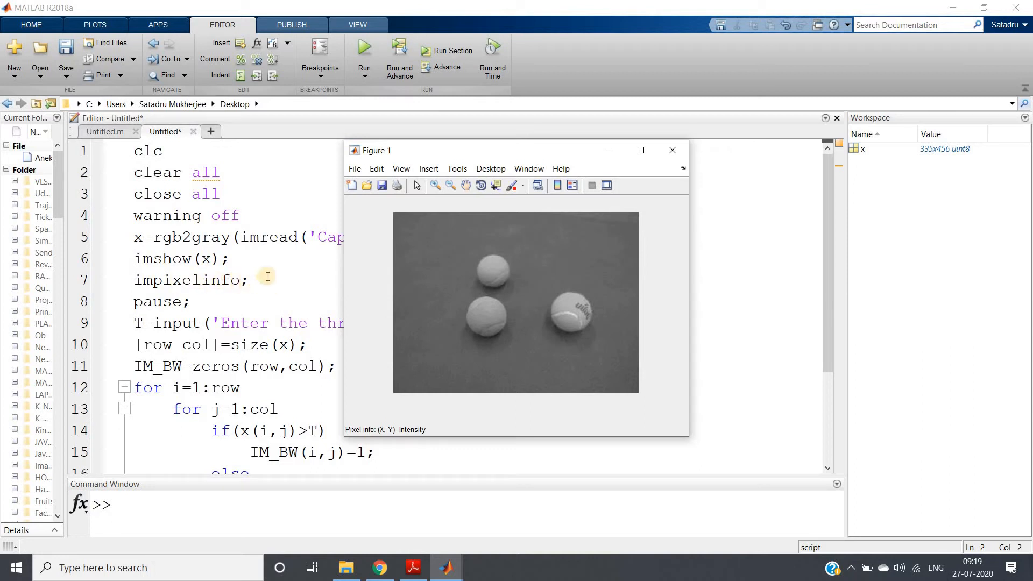
pyautogui.moveTo(222, 344)
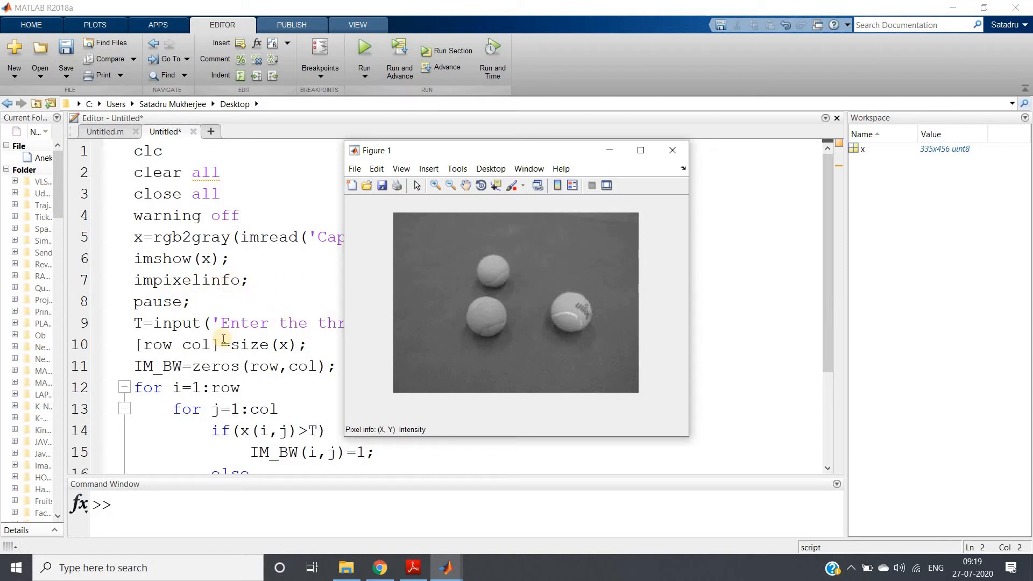
pyautogui.moveTo(649, 170)
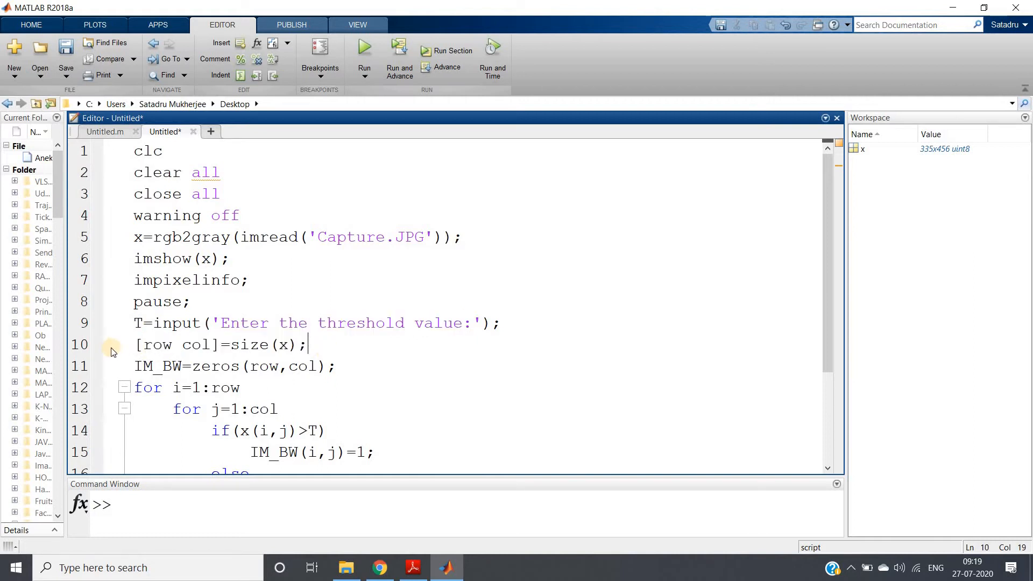
pyautogui.moveTo(182, 344)
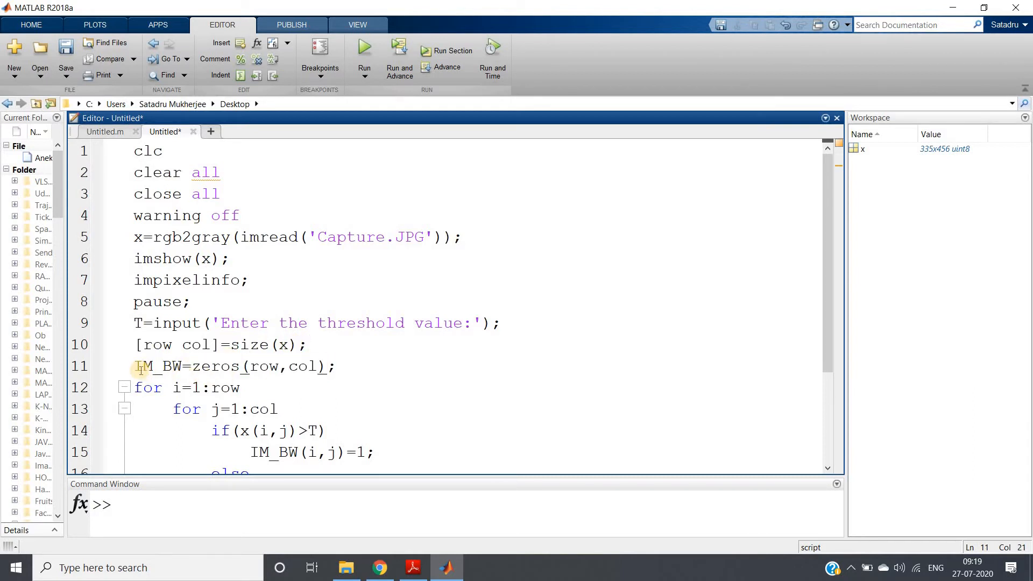
# - Change the loop condition from if(x(i,j)>0) to compare against threshold T
pyautogui.doubleClick(160, 366)
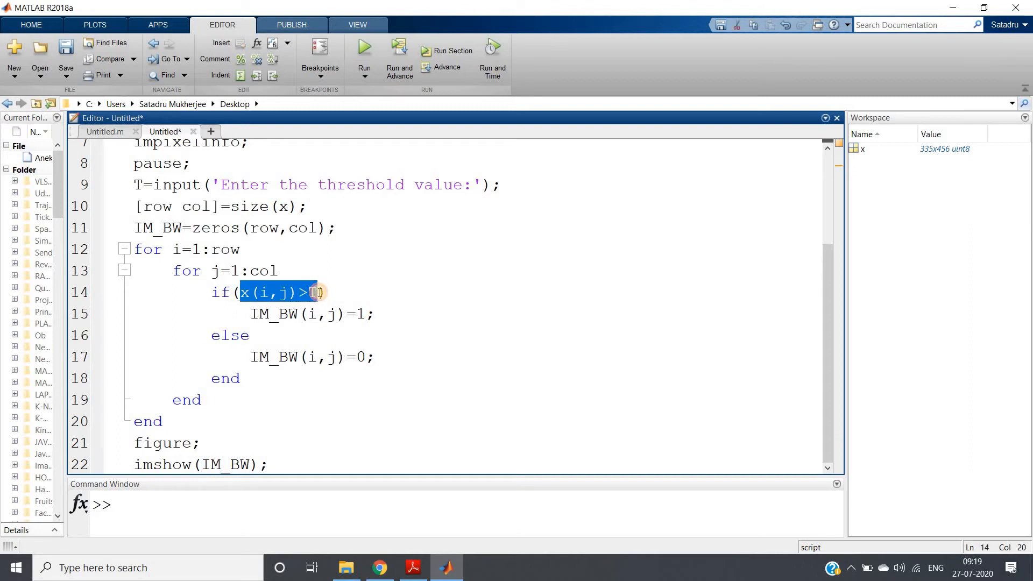
pyautogui.click(311, 292)
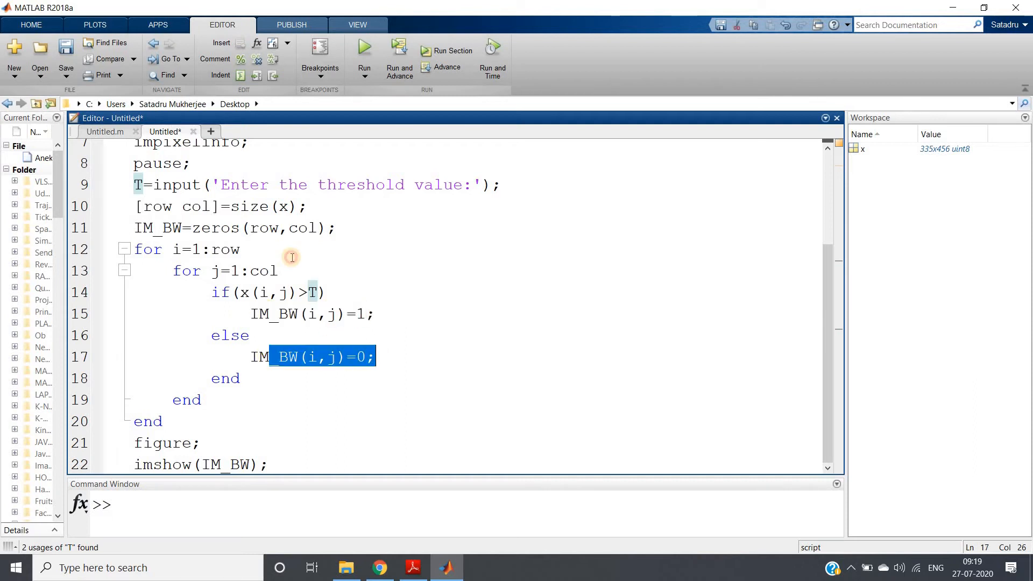
# - Evaluate the selected script code and enter 150 as the threshold value
pyautogui.rightClick(296, 267)
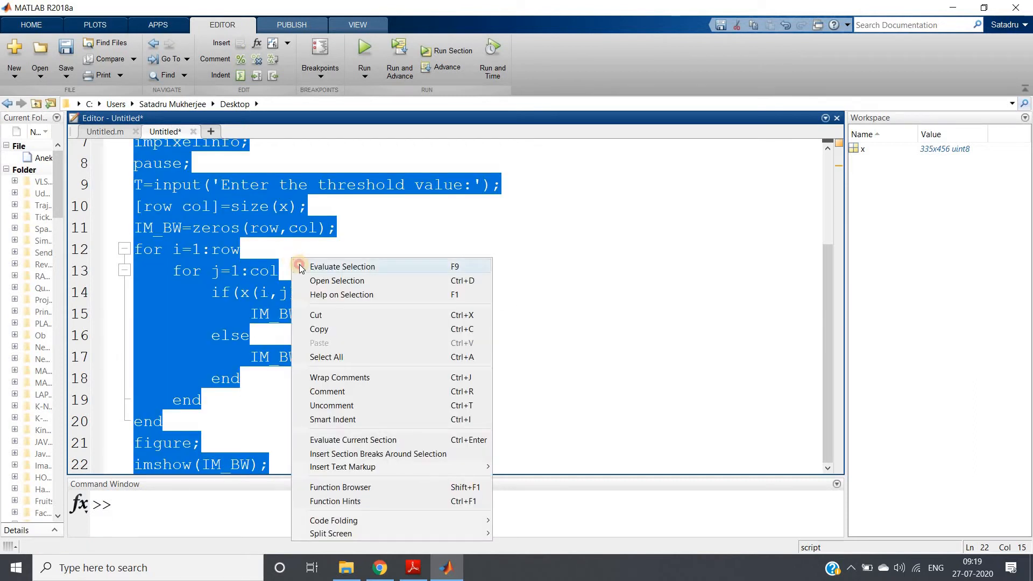
pyautogui.click(341, 266)
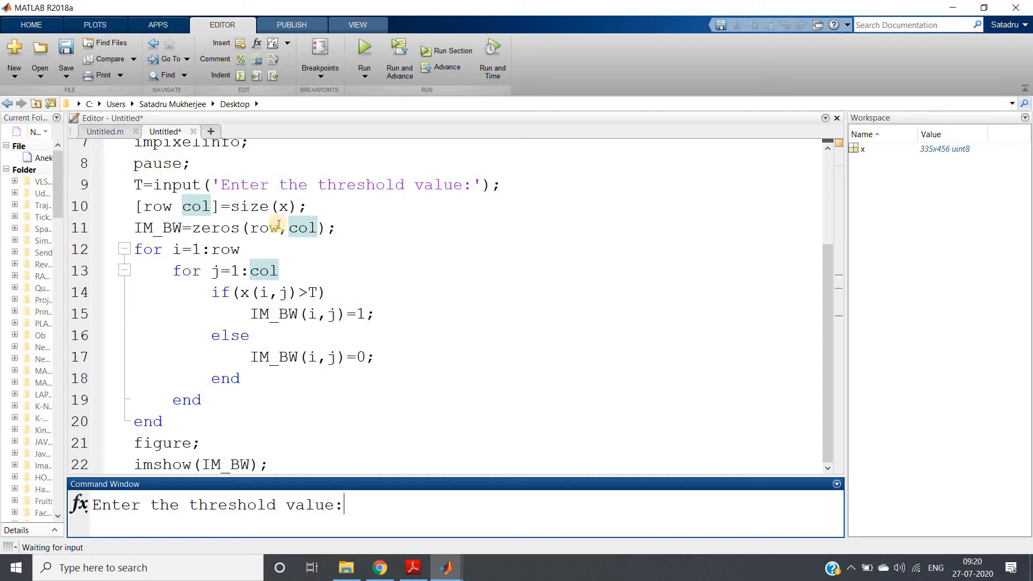
pyautogui.moveTo(237, 374)
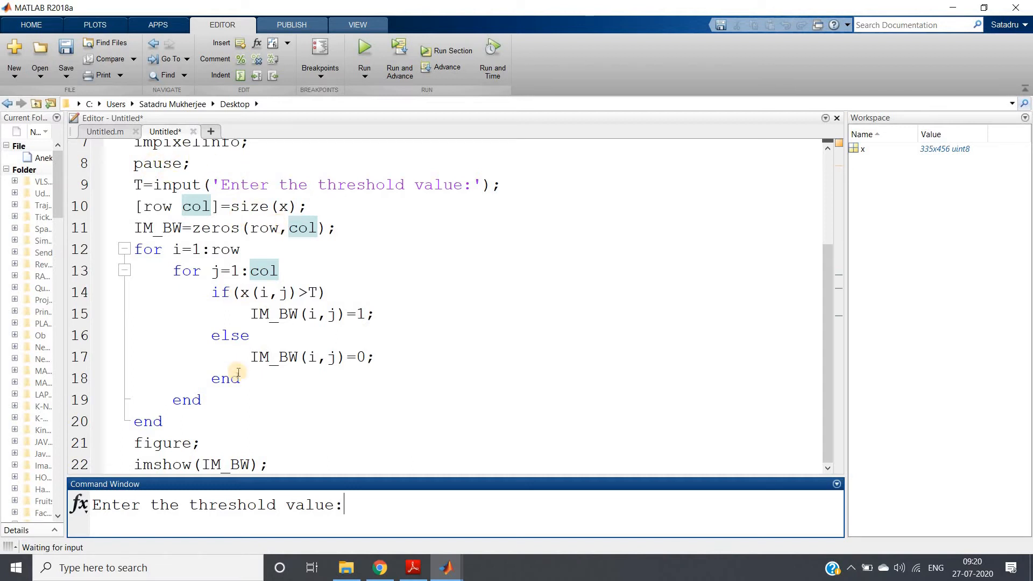
pyautogui.moveTo(274, 409)
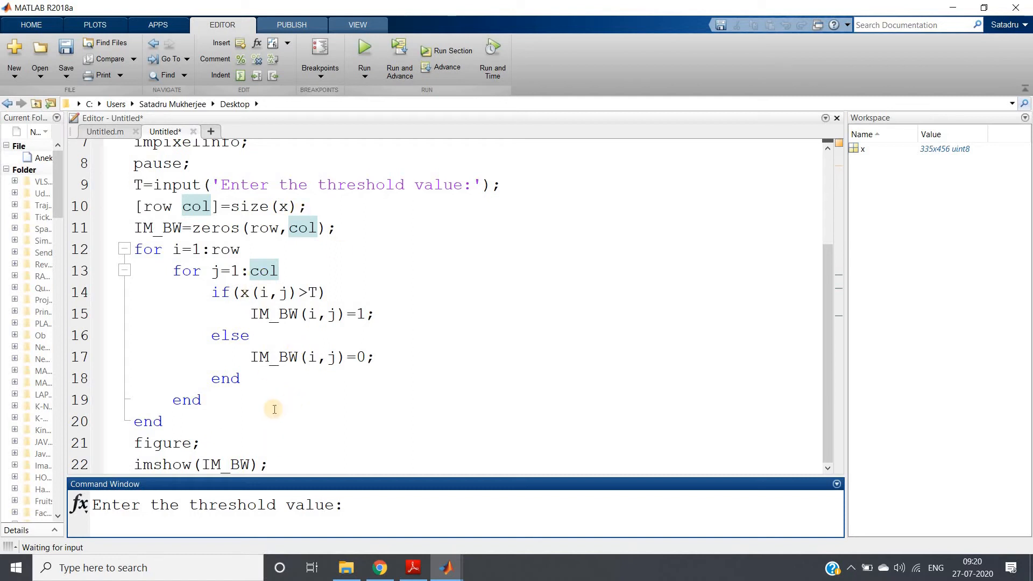
pyautogui.write('150')
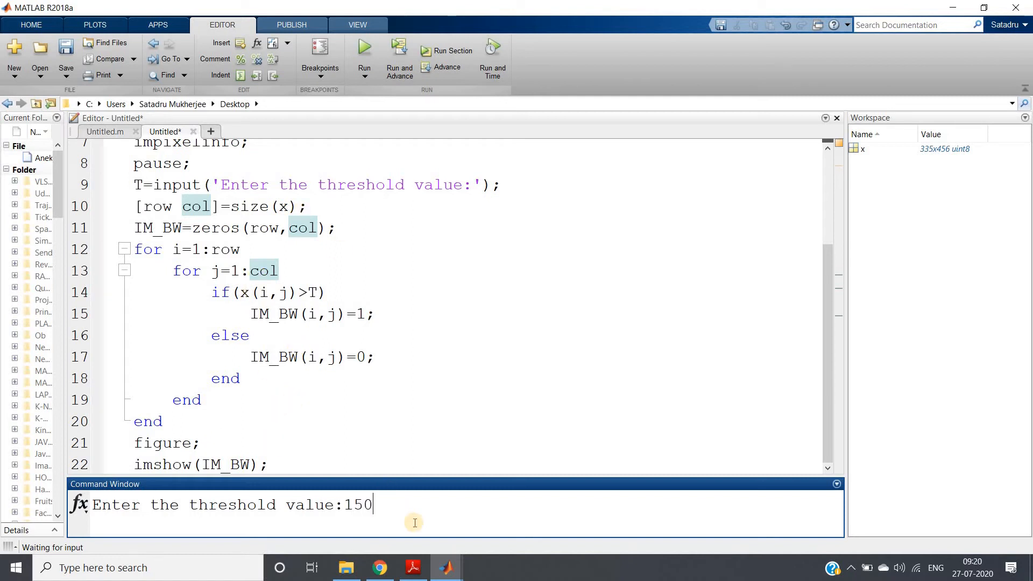
pyautogui.moveTo(368, 516)
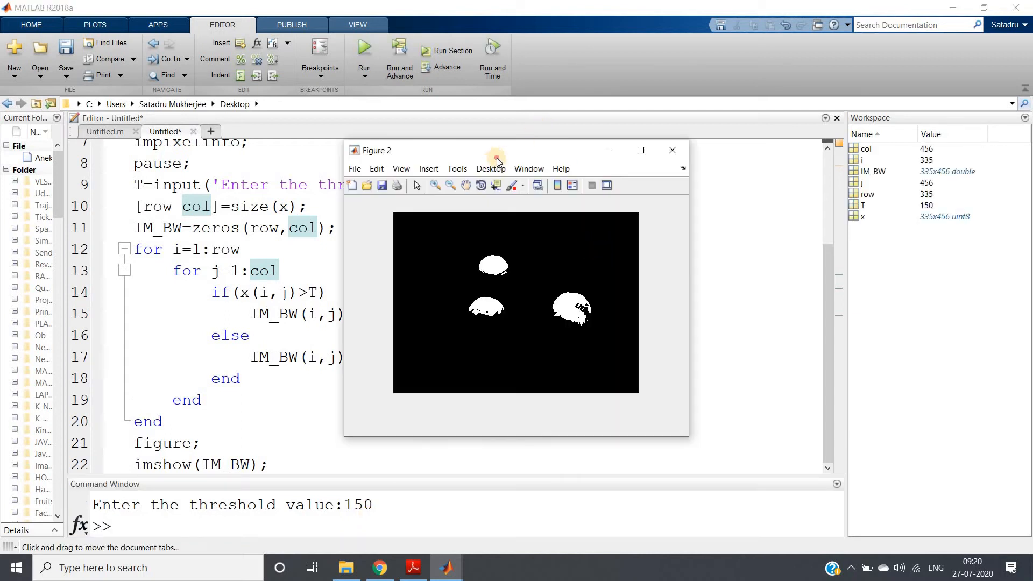
# - Place the binary figure beside the grayscale one, close both, and view the graythresh docs
pyautogui.moveTo(461, 150); pyautogui.dragTo(692, 178)
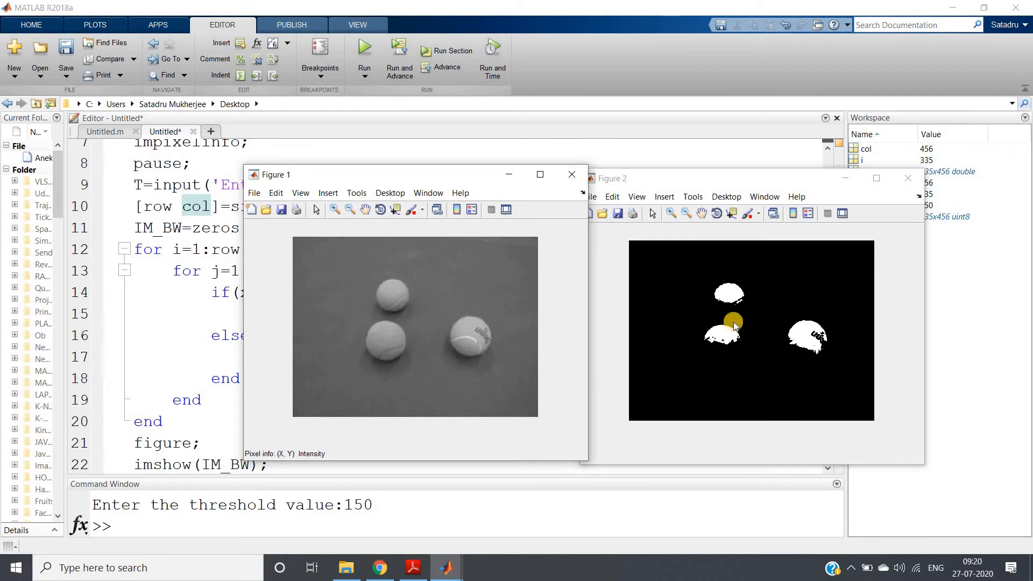
pyautogui.moveTo(483, 337)
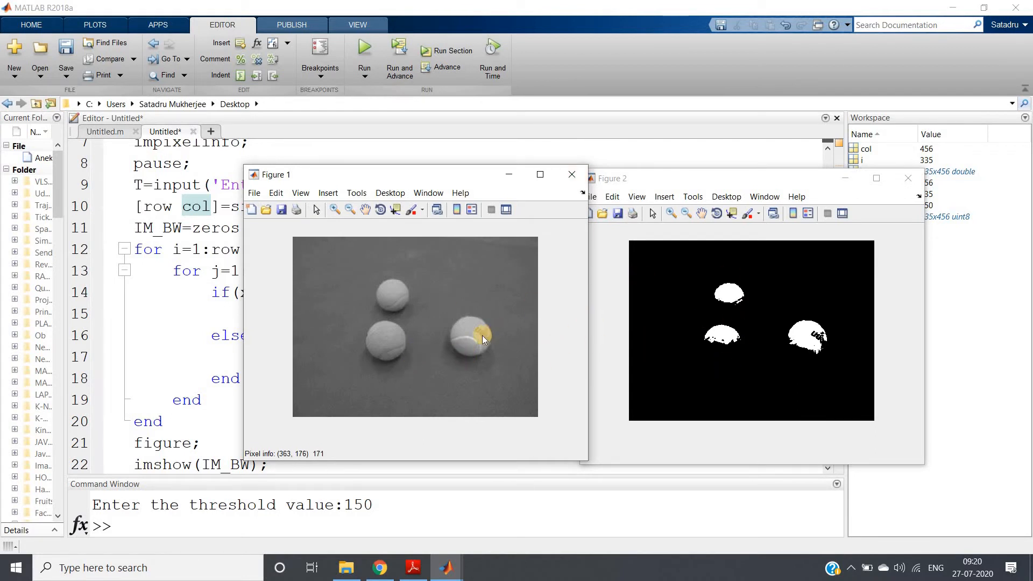
pyautogui.moveTo(444, 351)
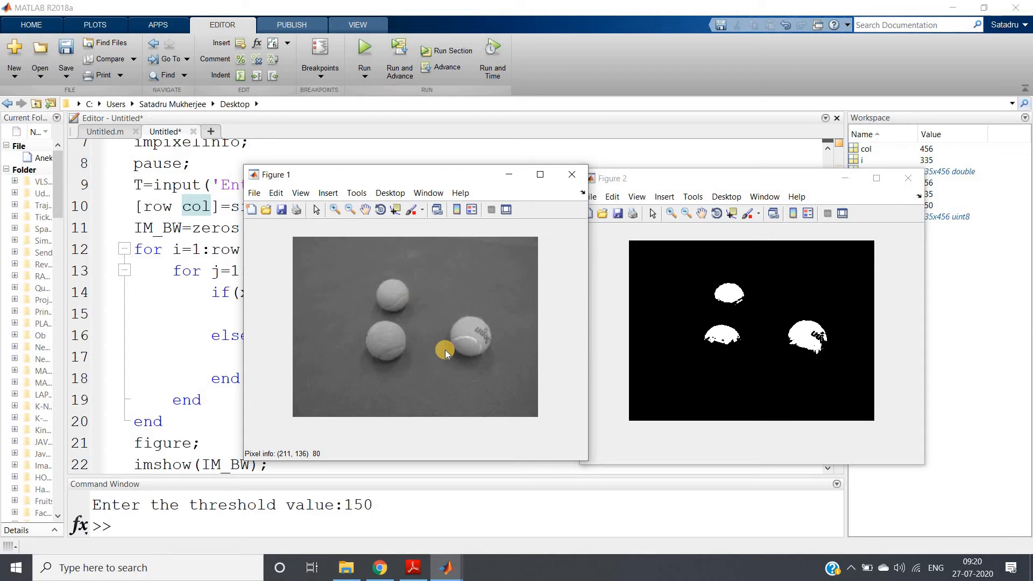
pyautogui.moveTo(479, 320)
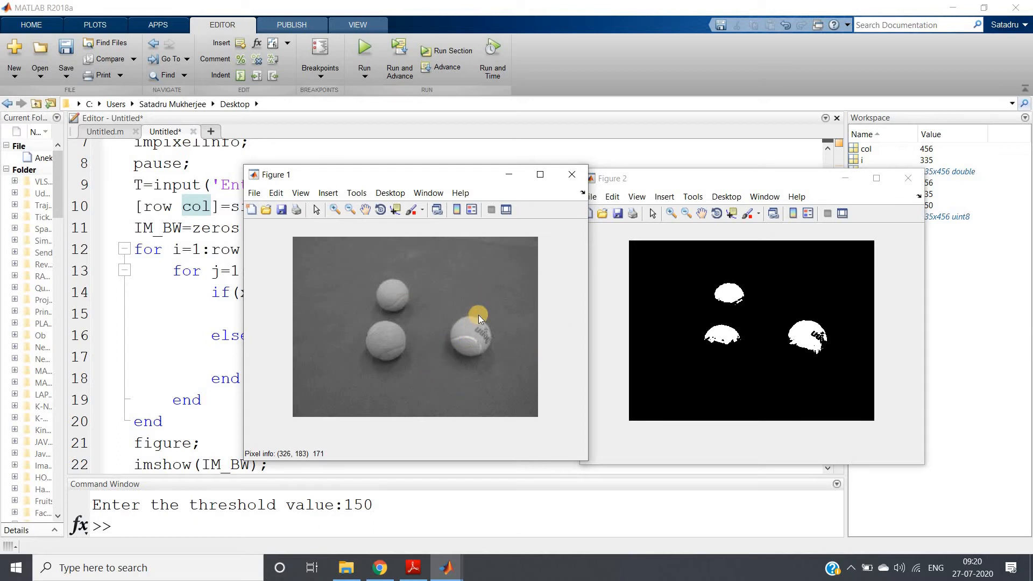
pyautogui.moveTo(571, 174)
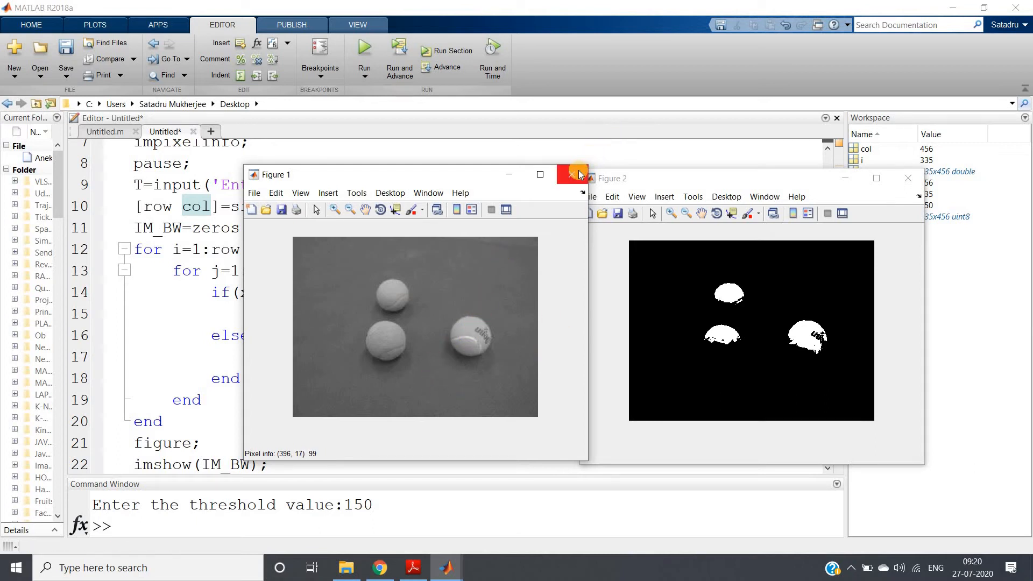
pyautogui.moveTo(571, 174)
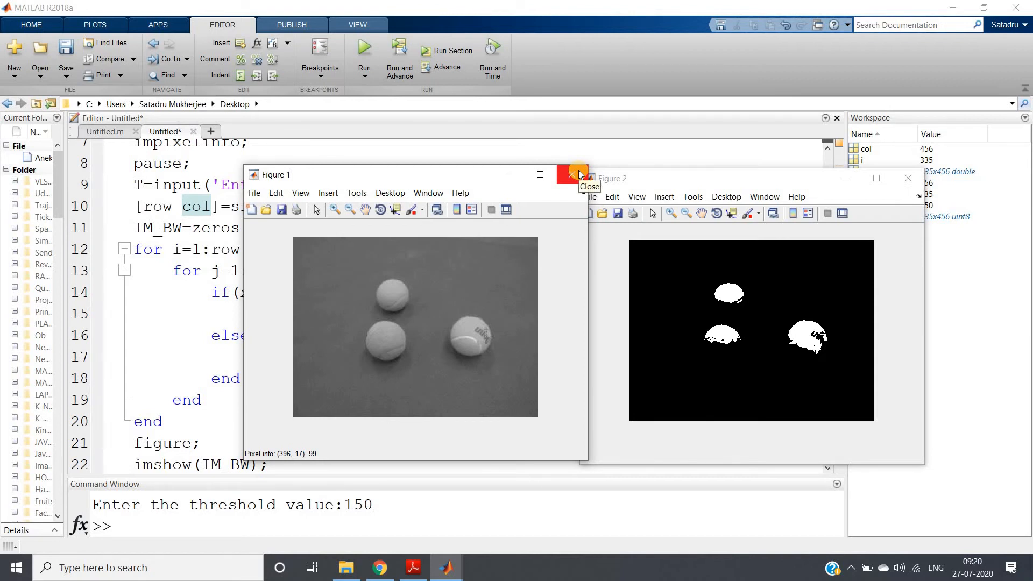
pyautogui.moveTo(572, 174)
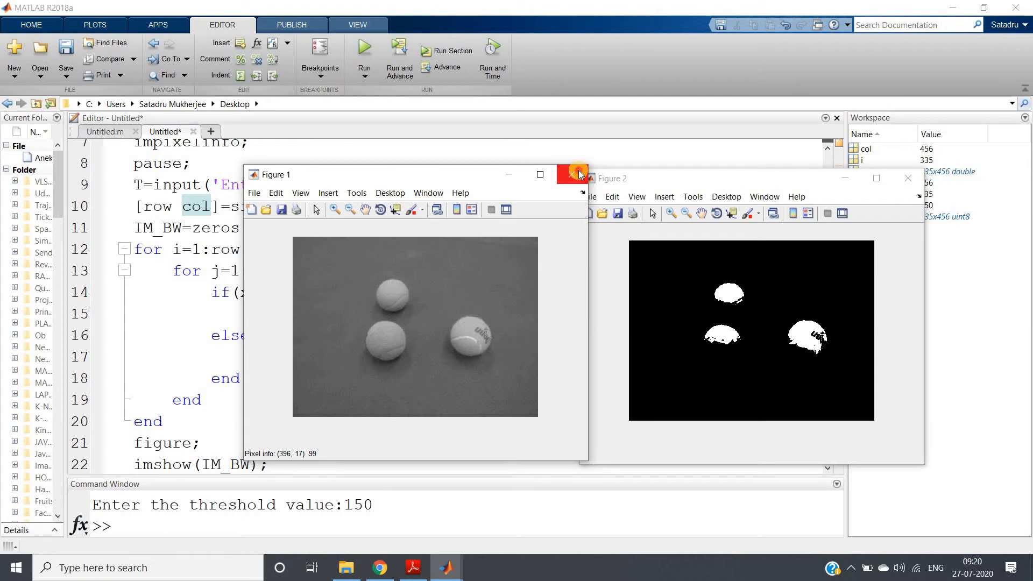
pyautogui.click(572, 174)
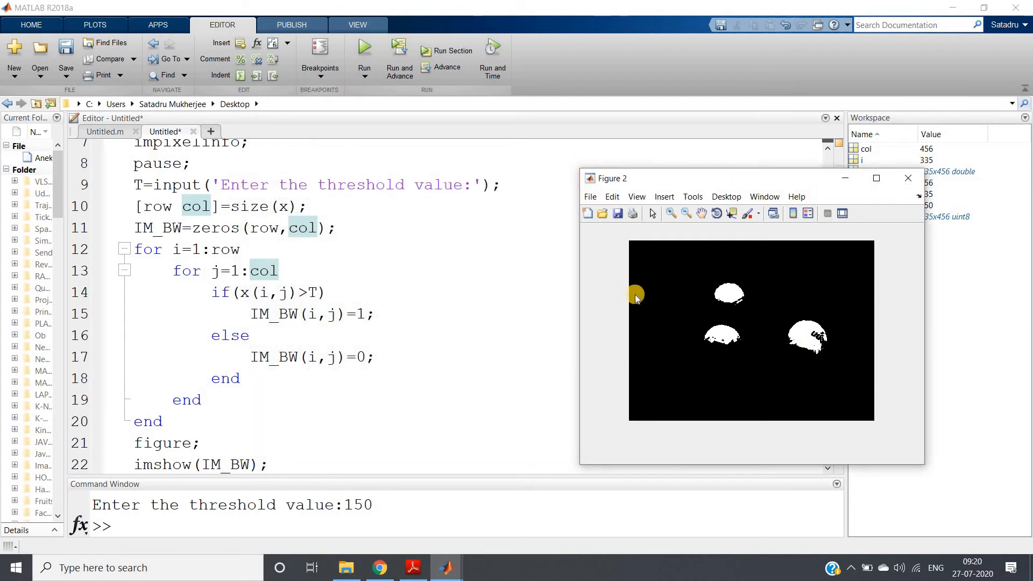
pyautogui.moveTo(812, 237)
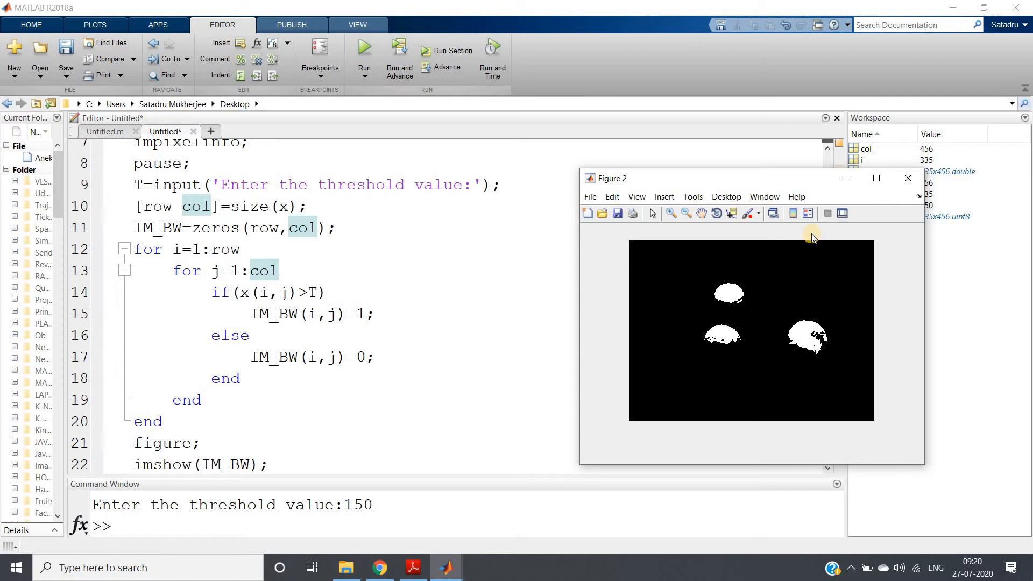
pyautogui.click(907, 178)
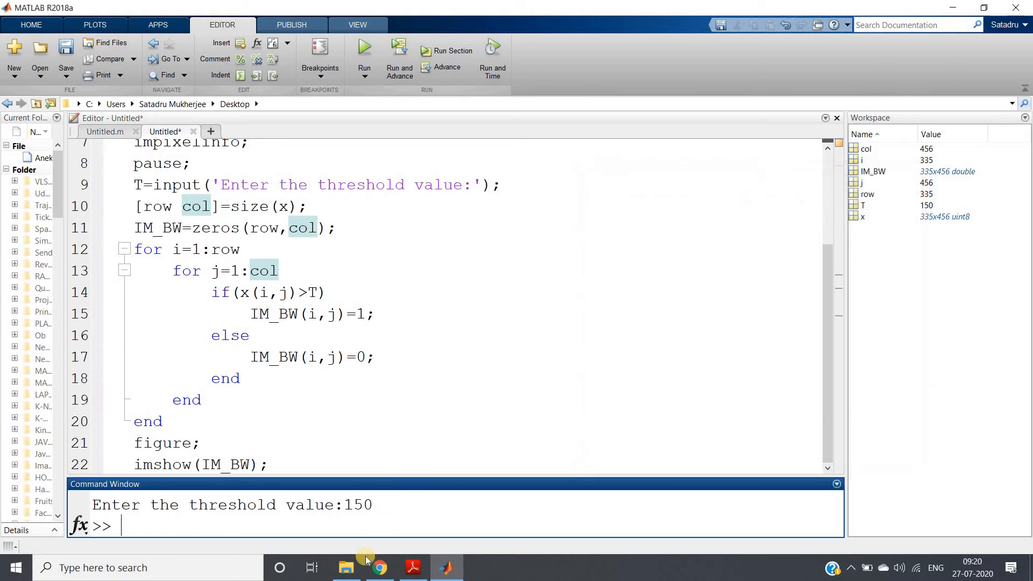
pyautogui.click(378, 567)
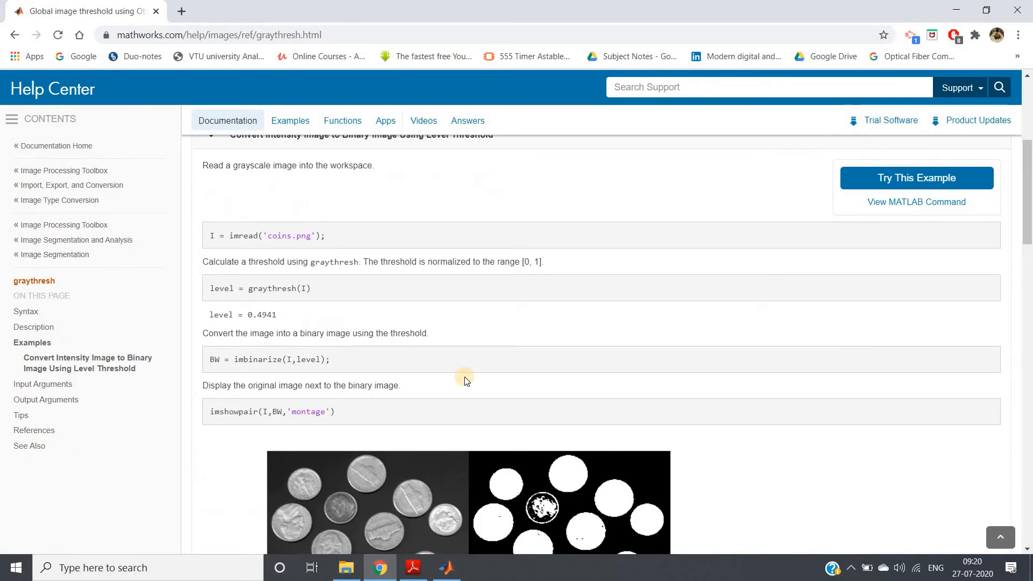
pyautogui.scroll(3)
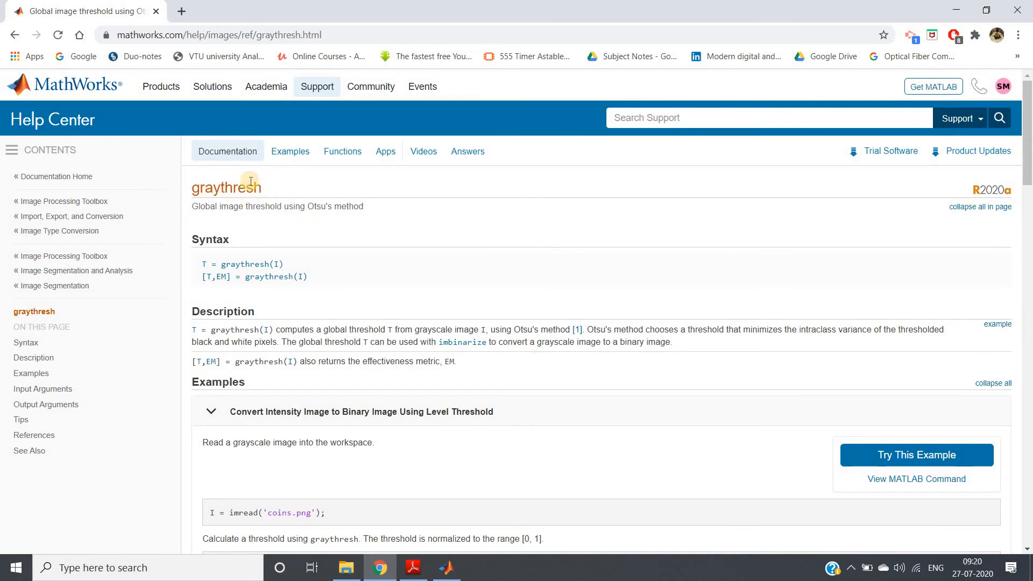
pyautogui.moveTo(194, 206)
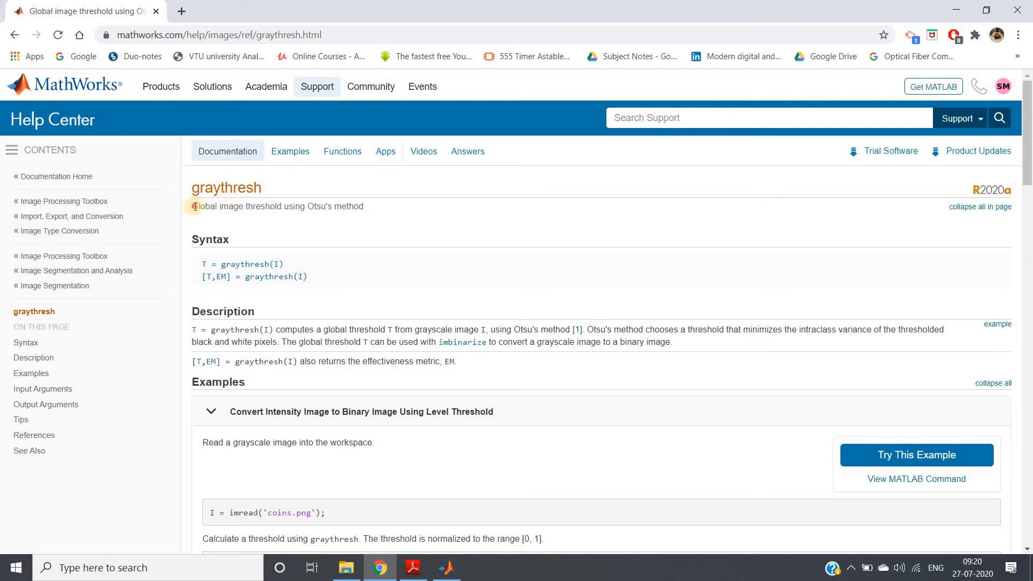
pyautogui.moveTo(372, 209)
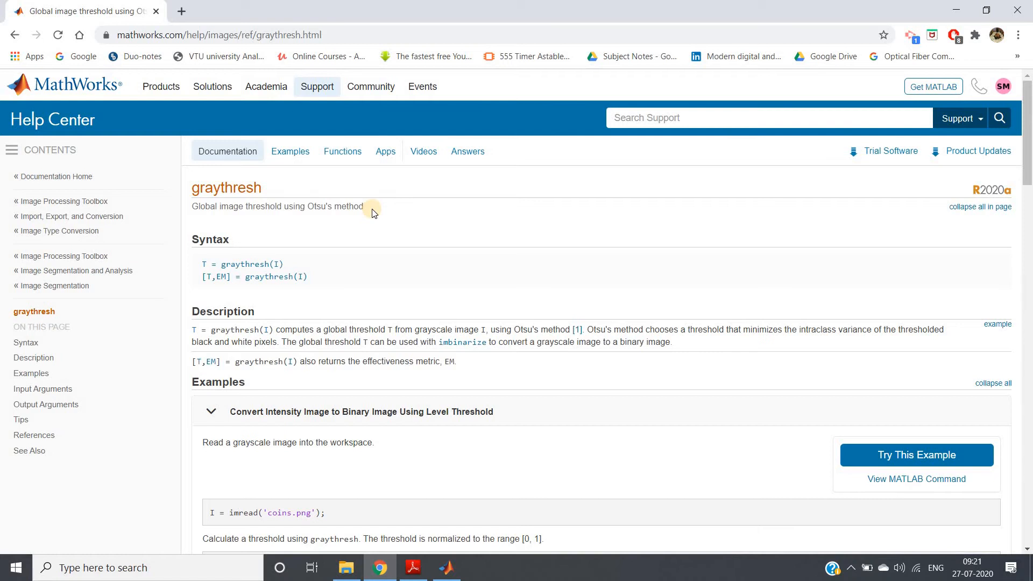
pyautogui.moveTo(238, 334)
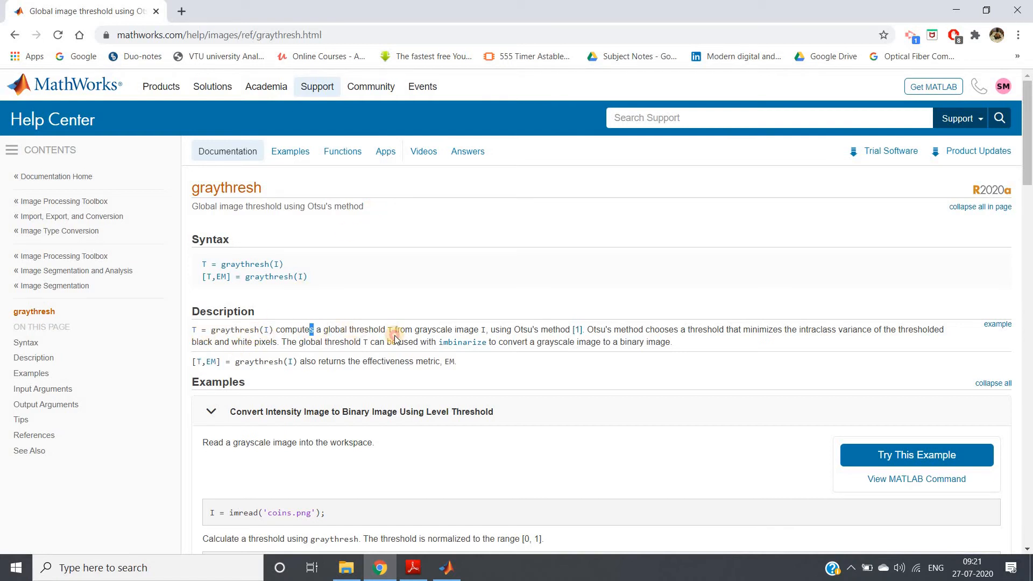
pyautogui.moveTo(424, 329)
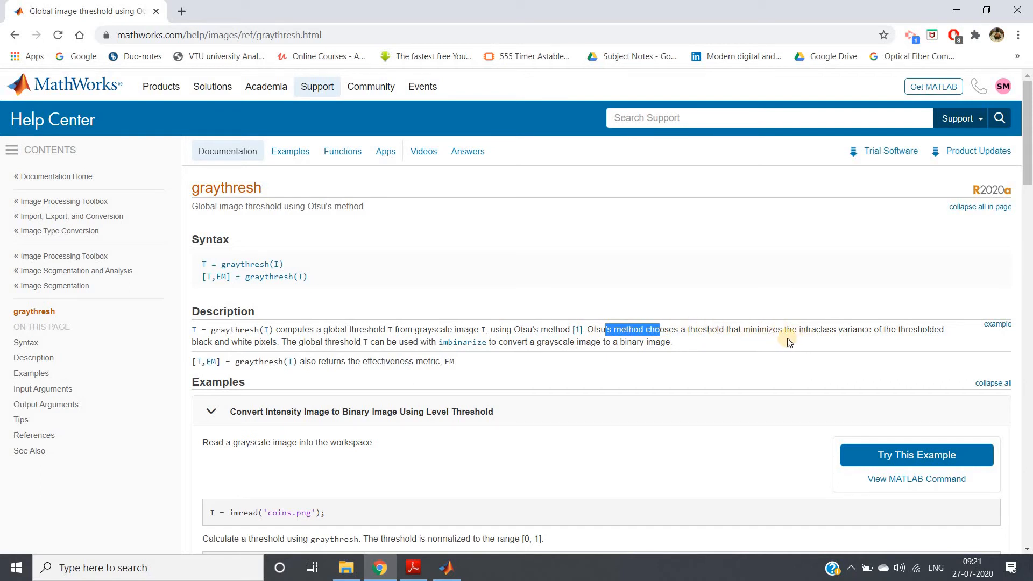
pyautogui.moveTo(888, 343)
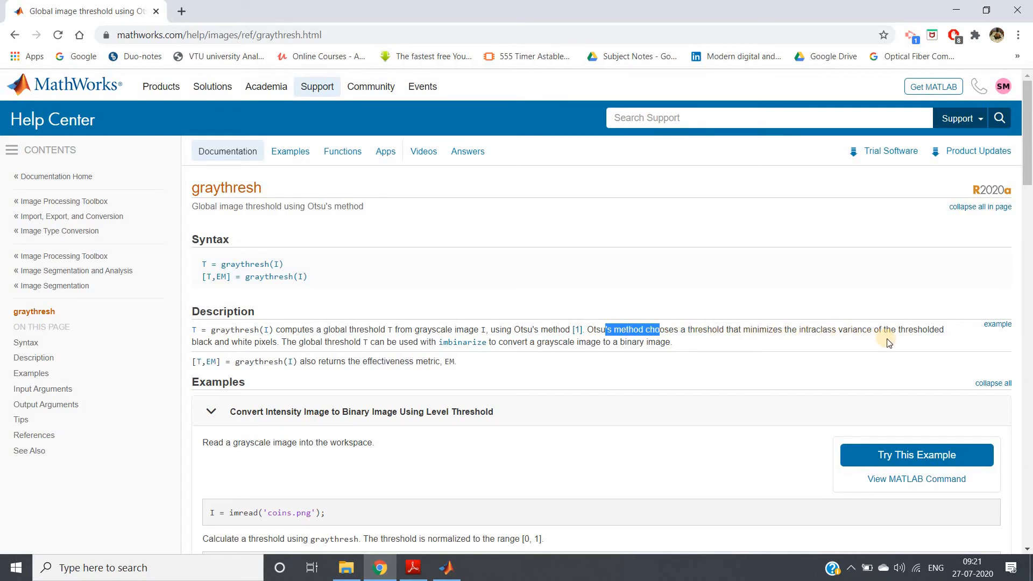
pyautogui.moveTo(229, 343)
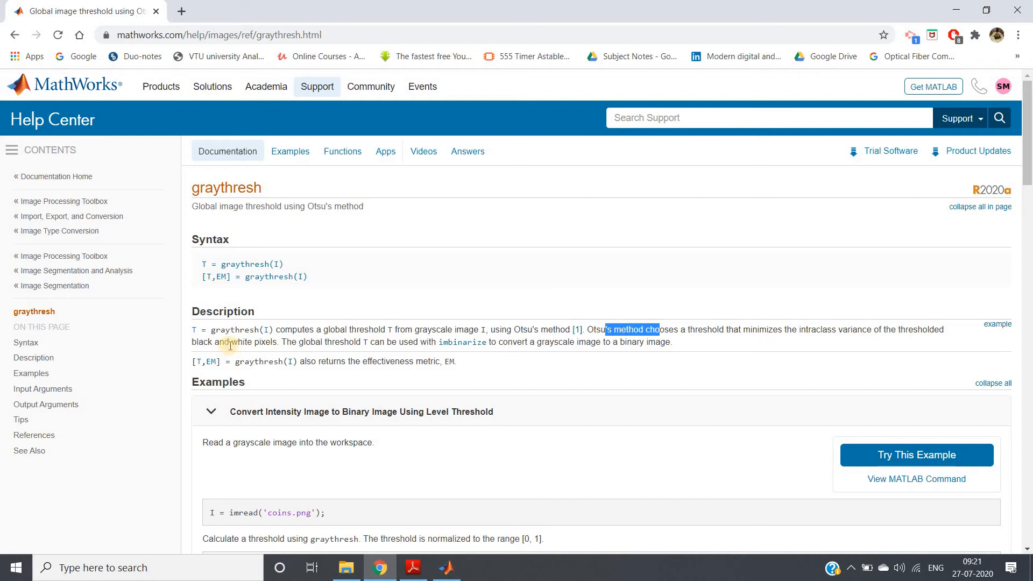
pyautogui.moveTo(375, 387)
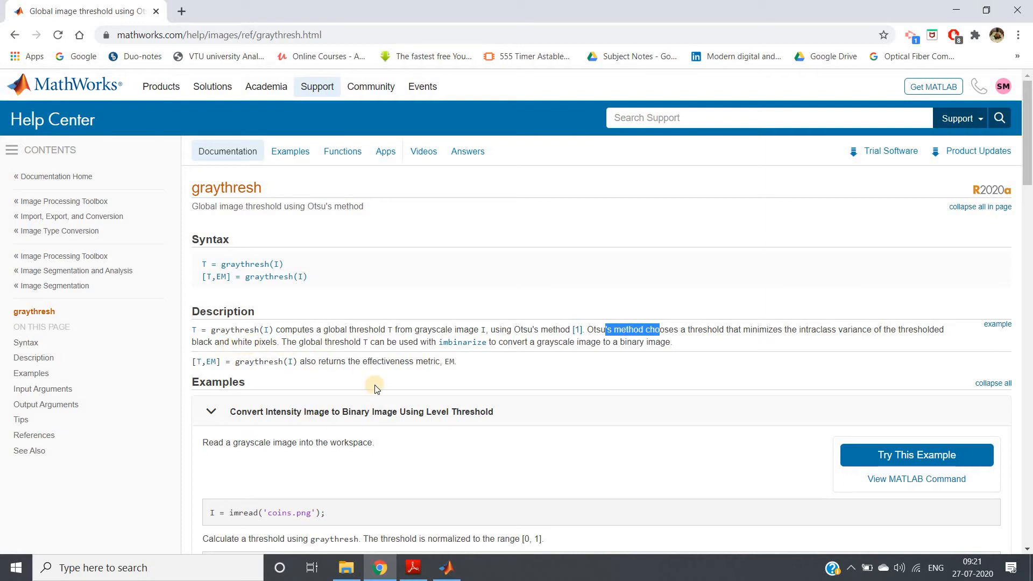
pyautogui.moveTo(245, 282)
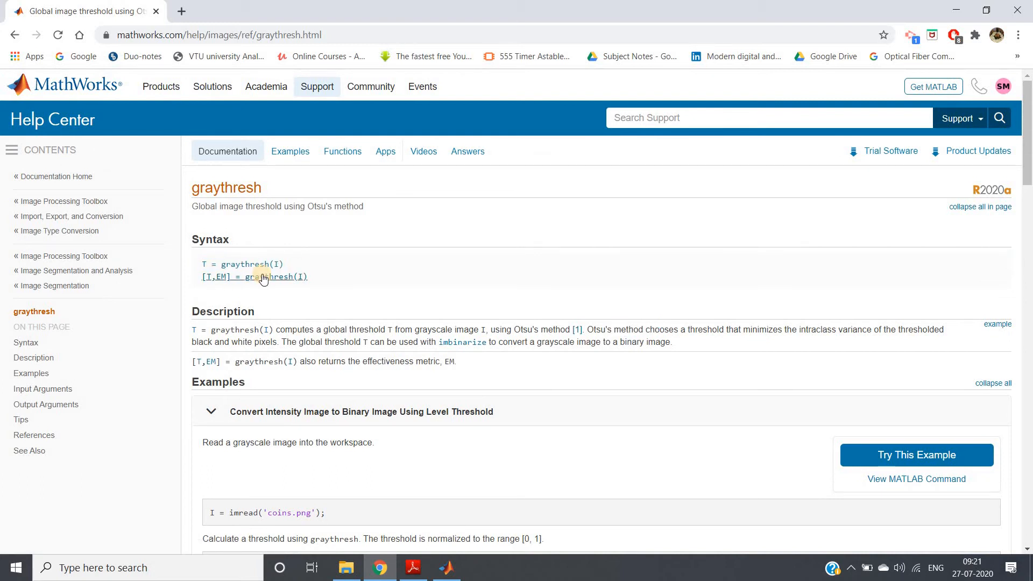
pyautogui.click(446, 567)
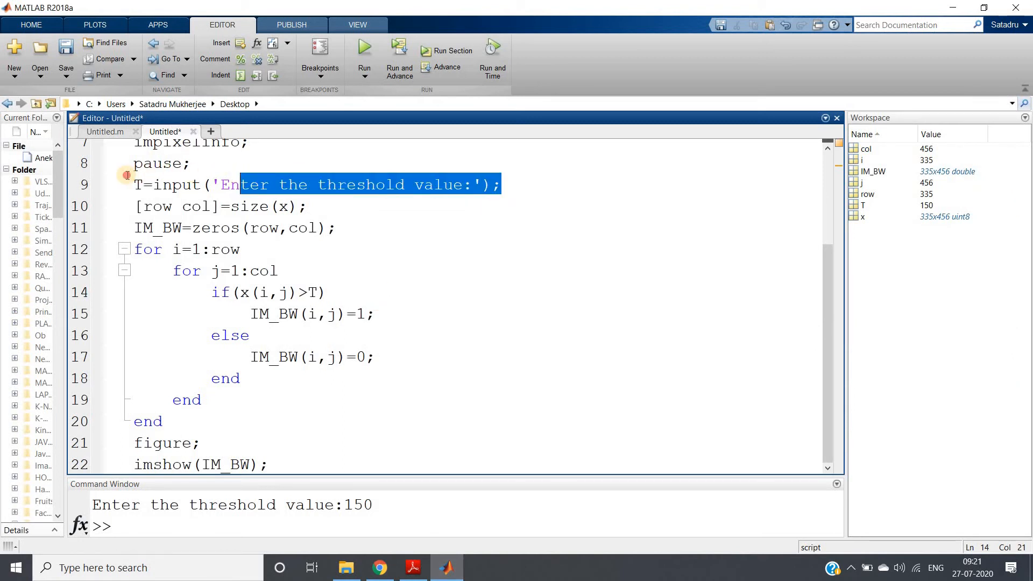
# - Replace the threshold prompt with T = graythresh(I) and run the script
pyautogui.write('T = graythresh(I)')
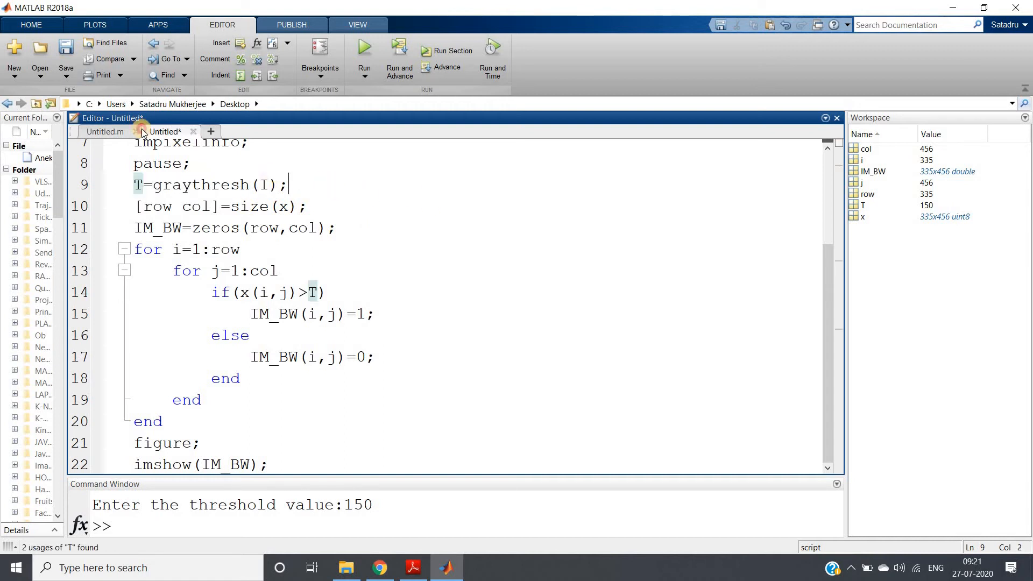
pyautogui.scroll(3)
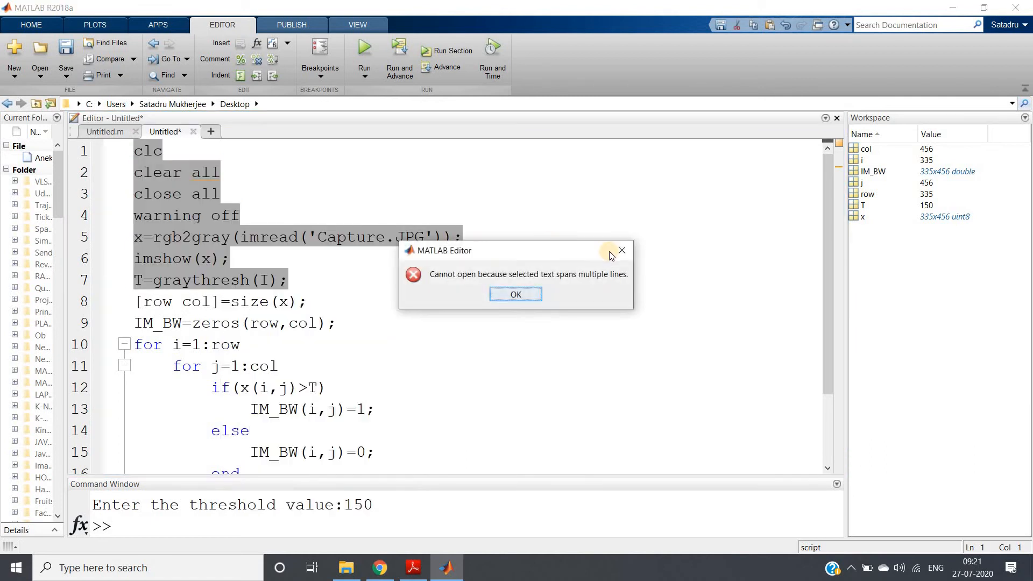
pyautogui.rightClick(220, 238)
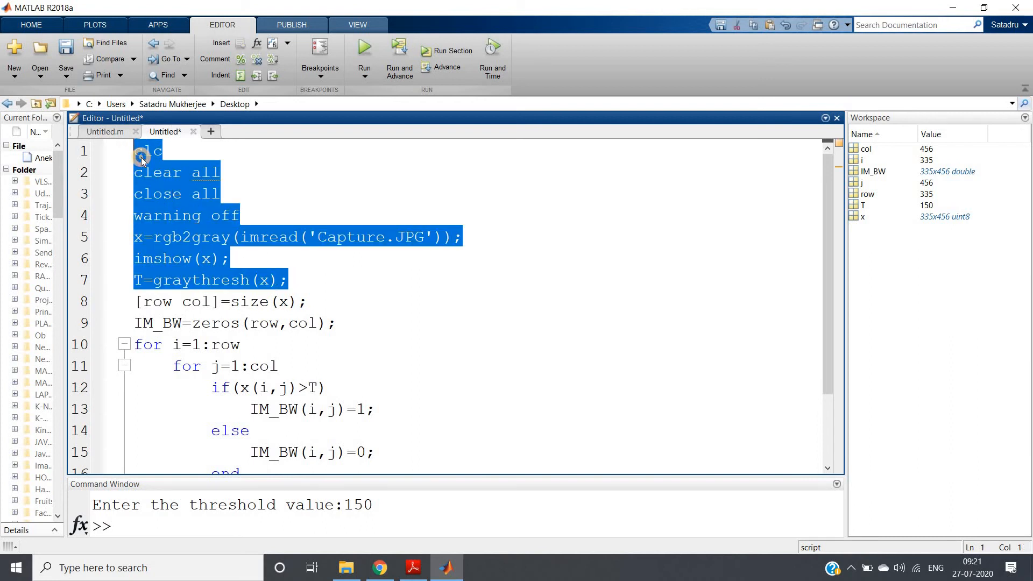
pyautogui.click(364, 56)
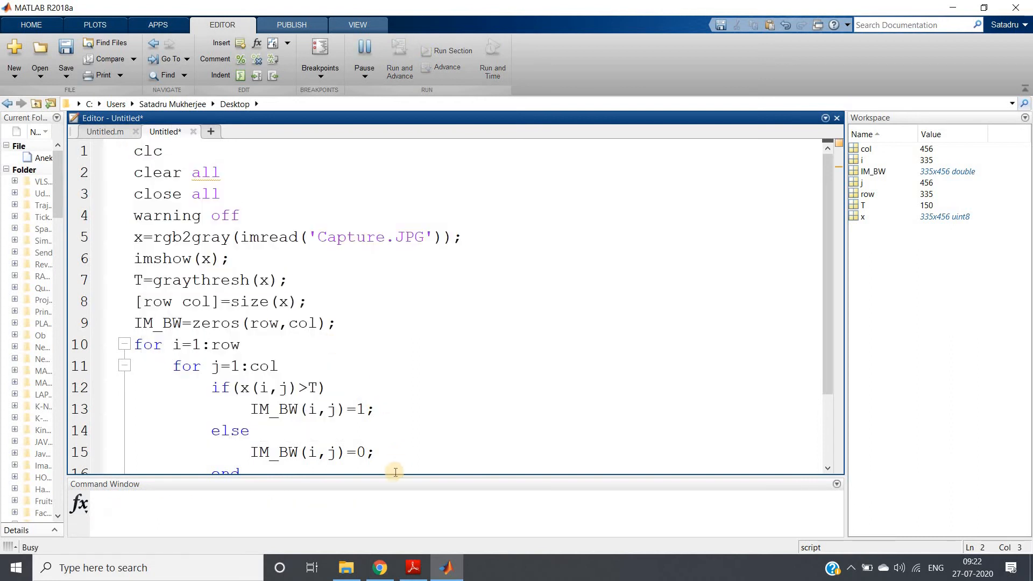
# - Enter T in the Command Window to display the threshold 0.5020 and select it
pyautogui.click(364, 59)
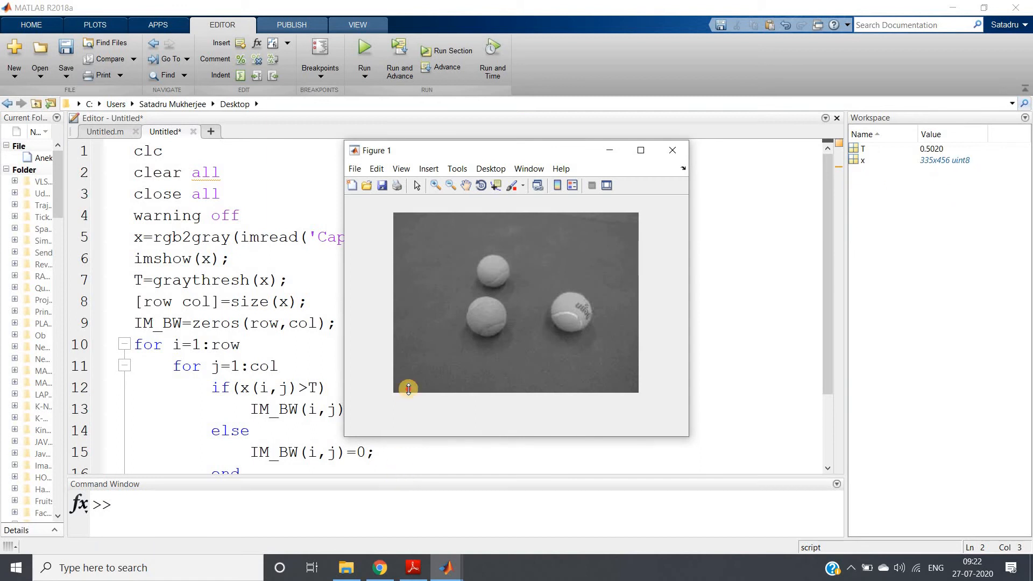
pyautogui.click(672, 150)
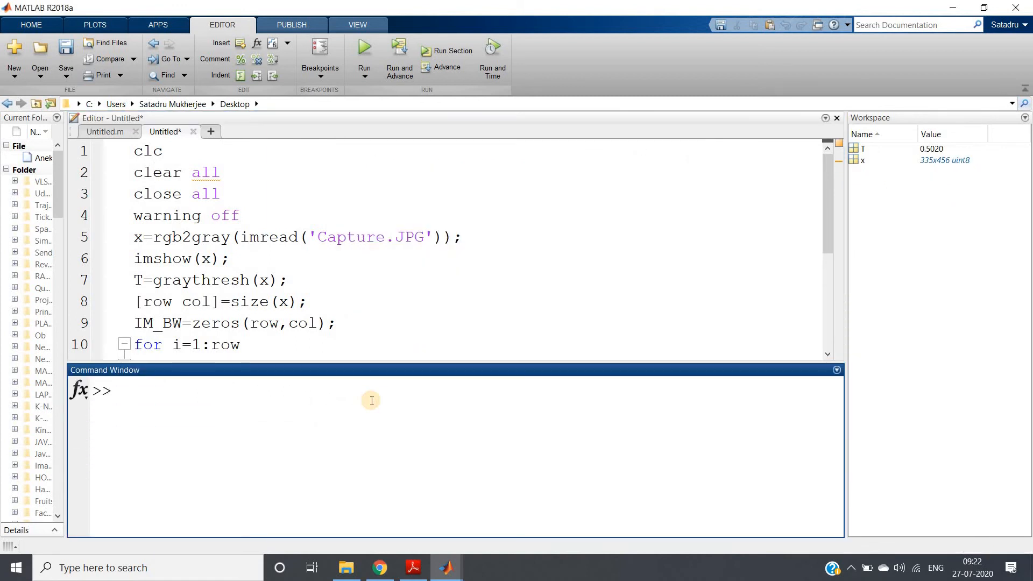
pyautogui.write('T')
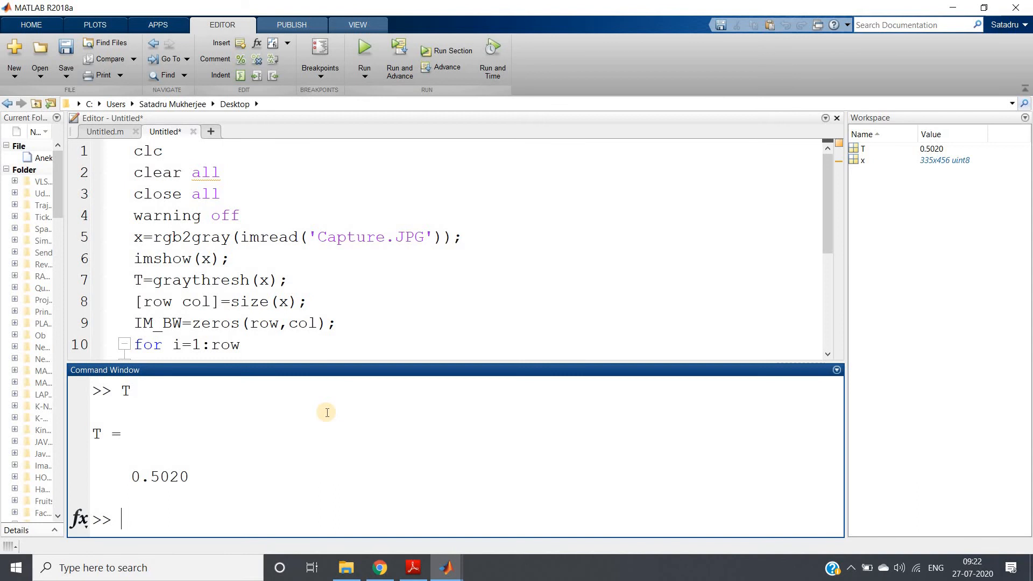
pyautogui.doubleClick(159, 476)
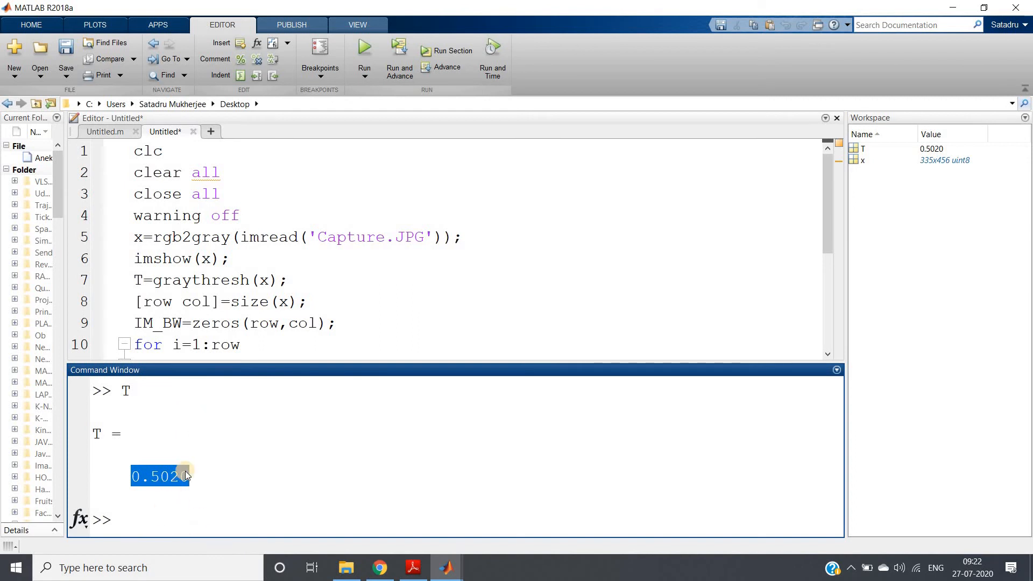
pyautogui.moveTo(162, 476)
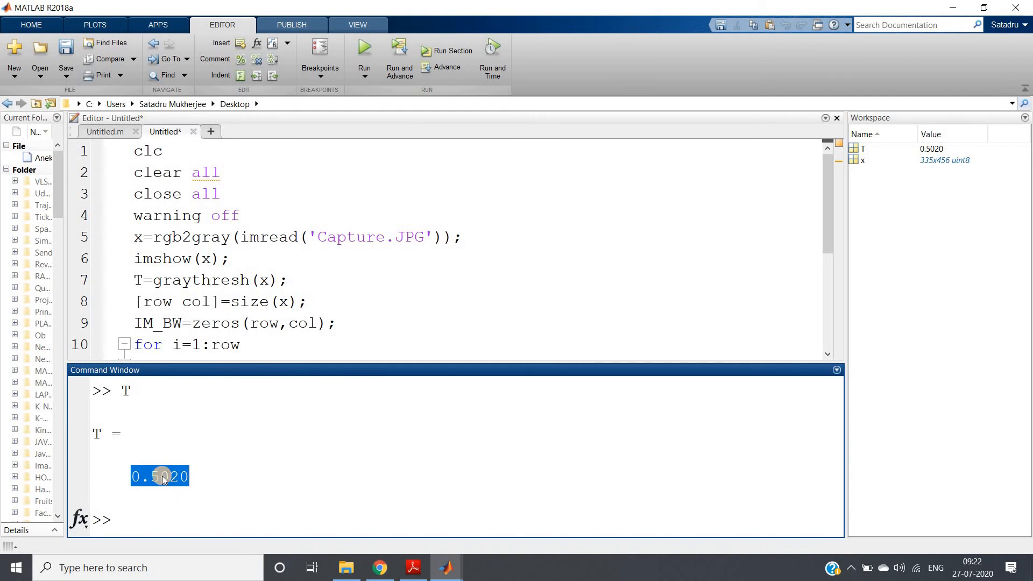
pyautogui.moveTo(173, 476)
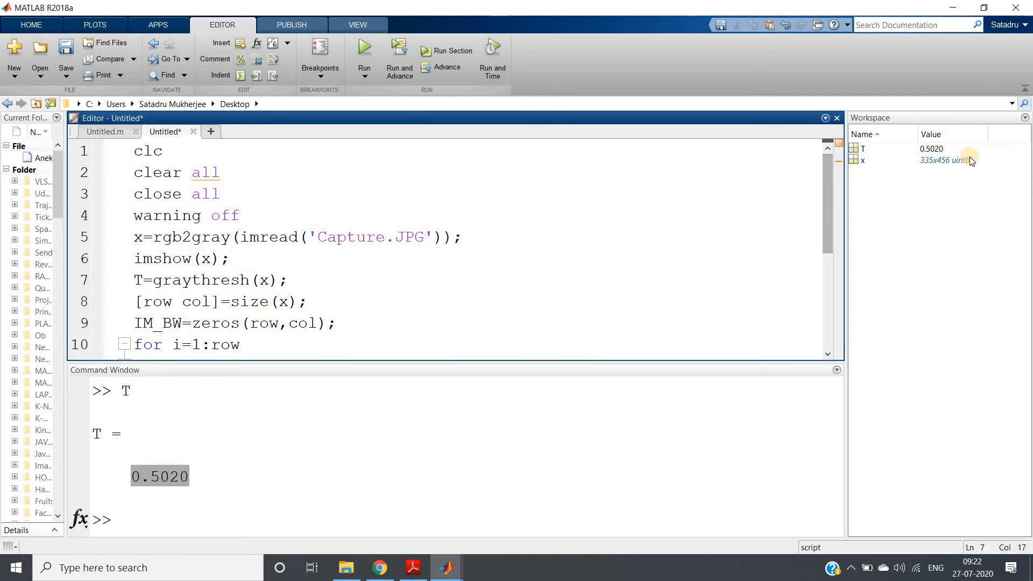
# - Wrap line 5's grayscale image in im2double, review the loop, and rerun the script
pyautogui.click(221, 193)
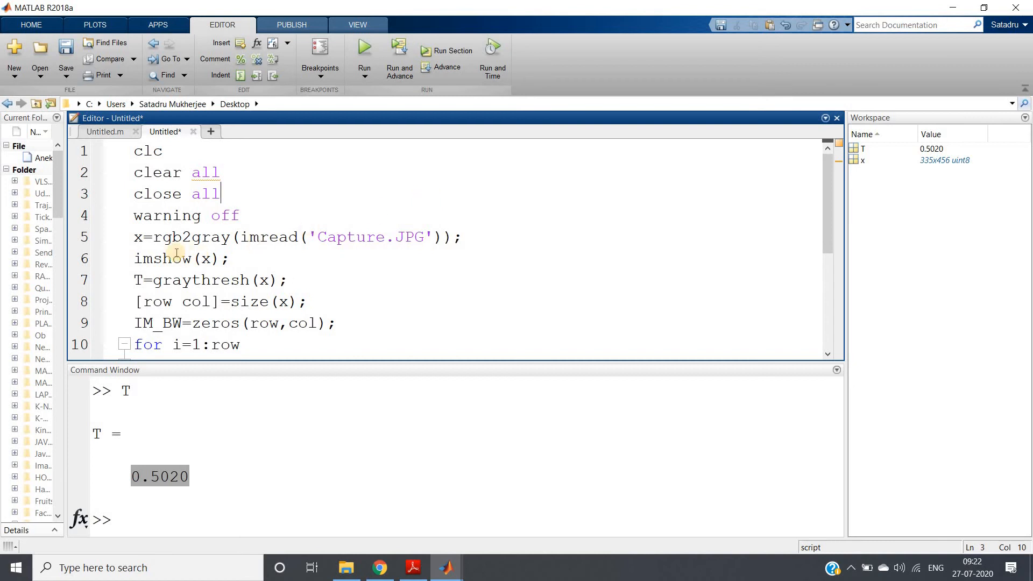
pyautogui.click(152, 237)
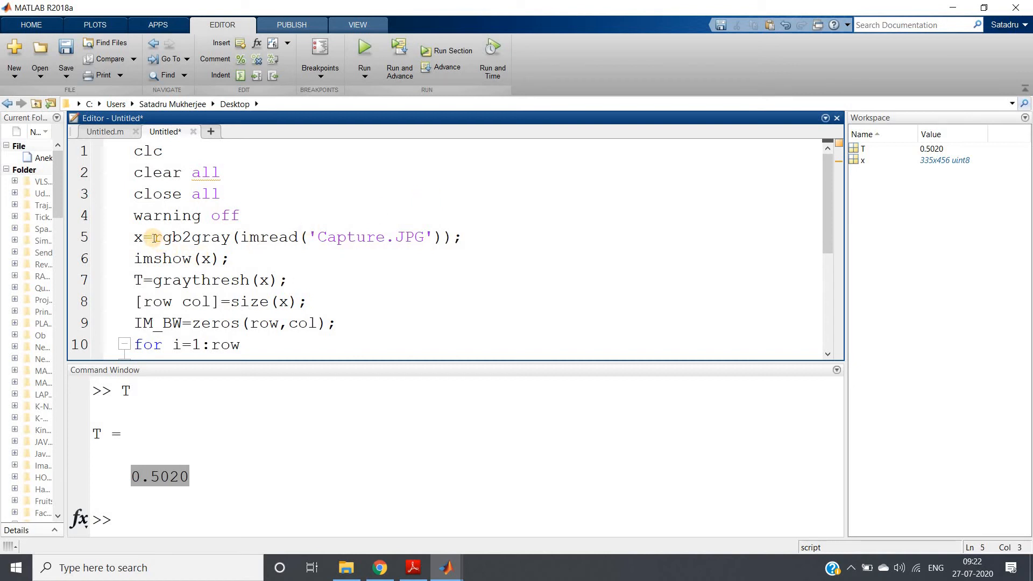
pyautogui.write('im2double(')
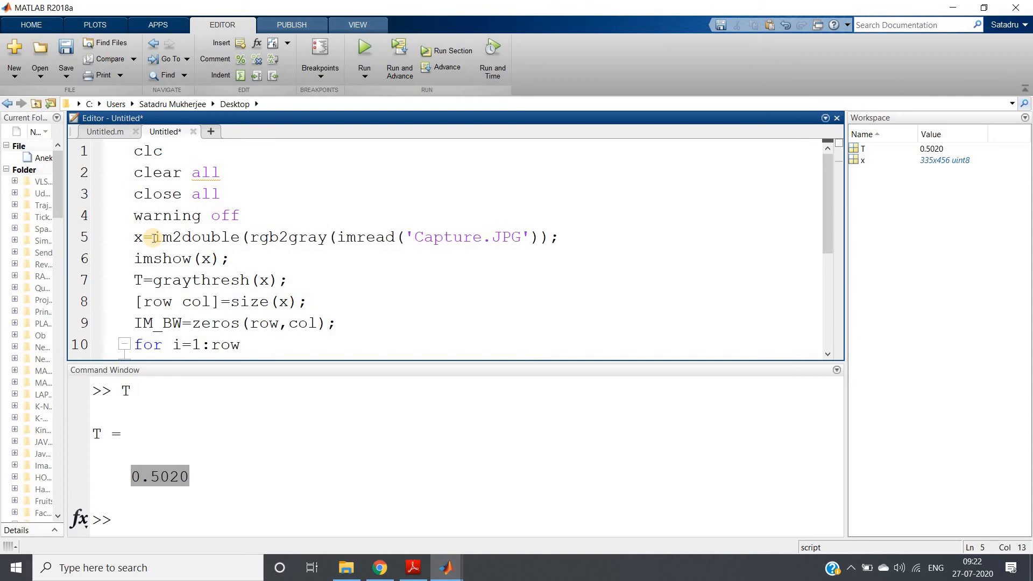
pyautogui.click(546, 237)
pyautogui.write(')')
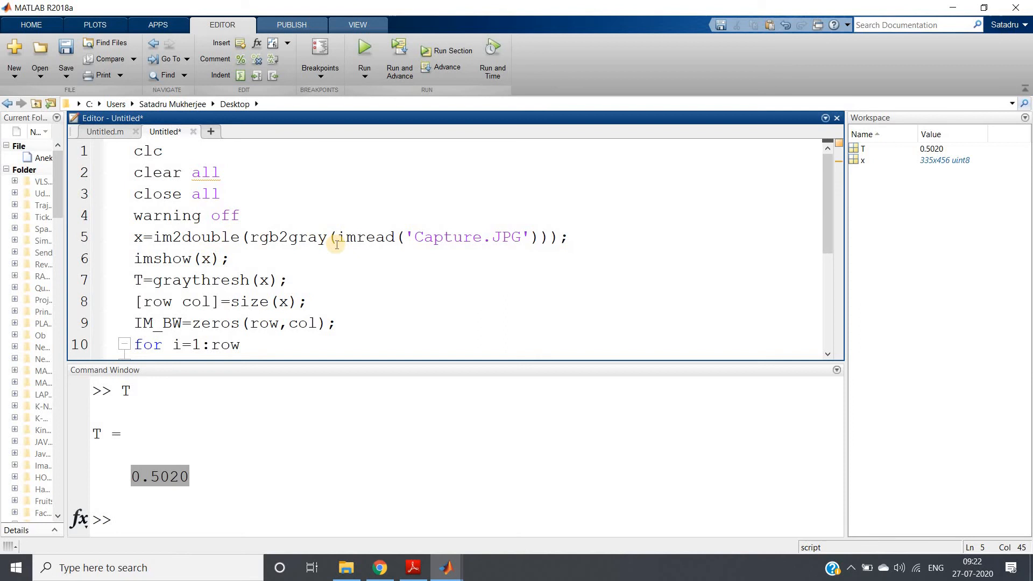
pyautogui.scroll(-3)
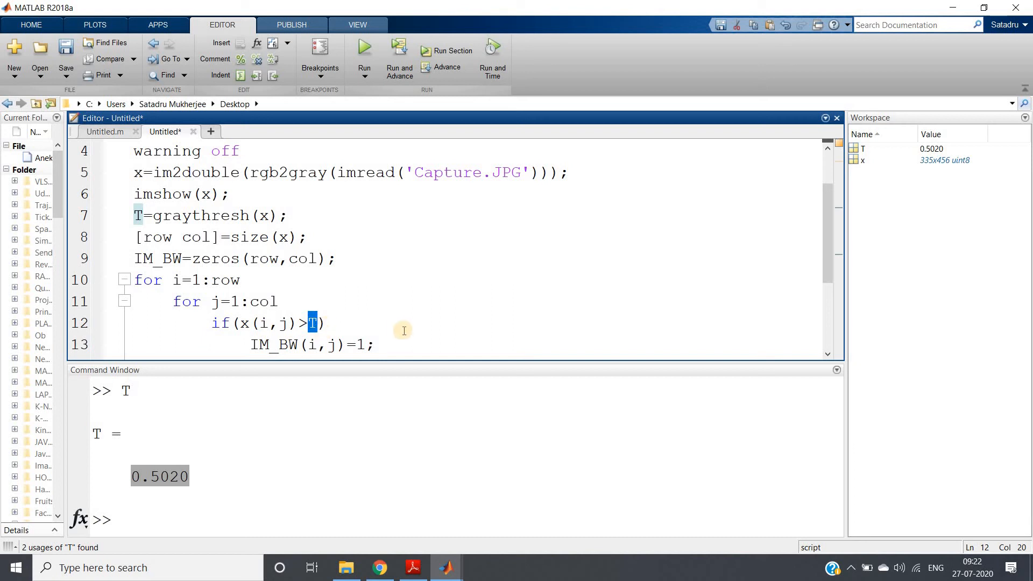
pyautogui.scroll(-3)
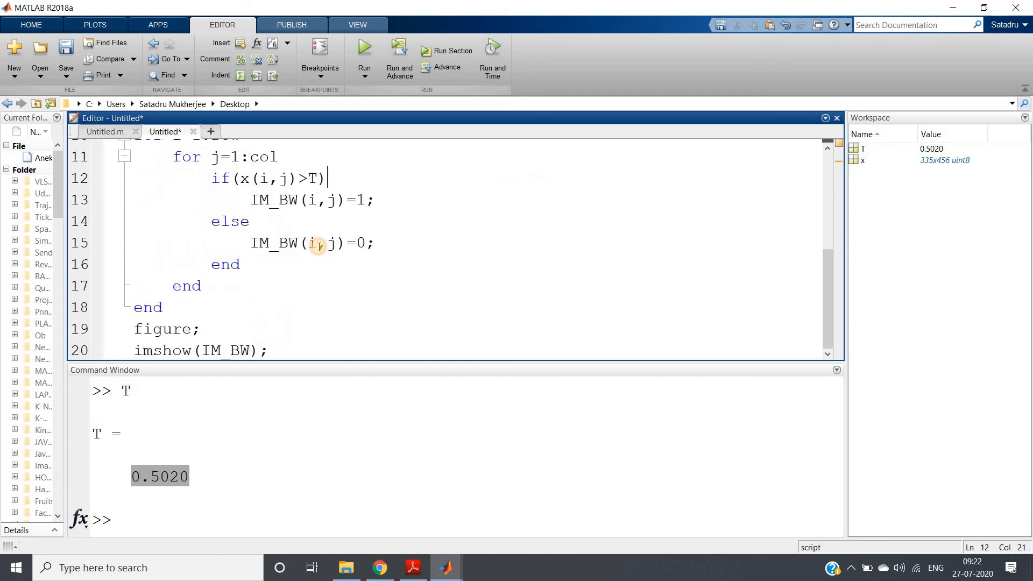
pyautogui.click(363, 47)
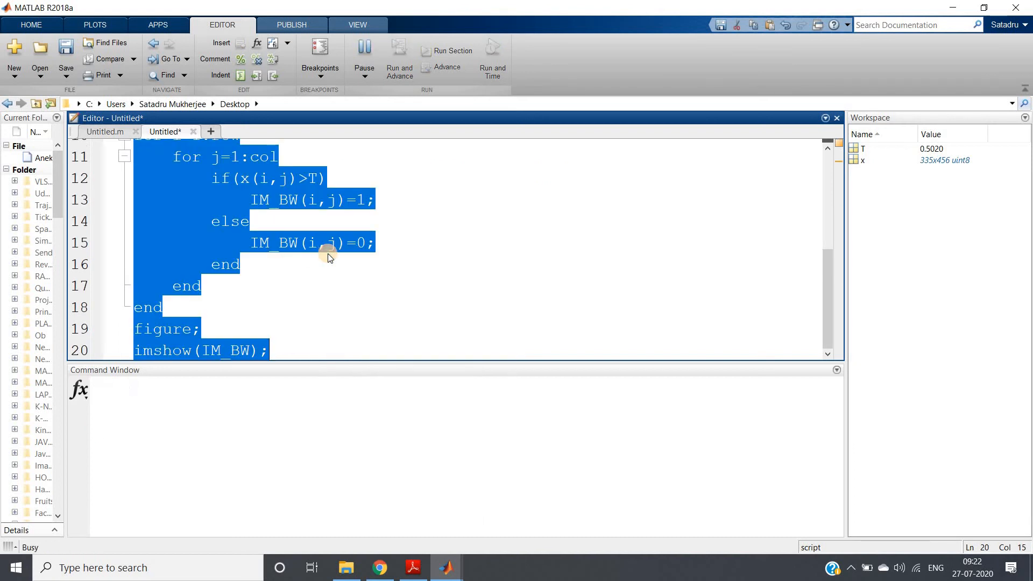
# - Rerun the im2double script, producing a binary image isolating the three tennis balls
pyautogui.click(329, 242)
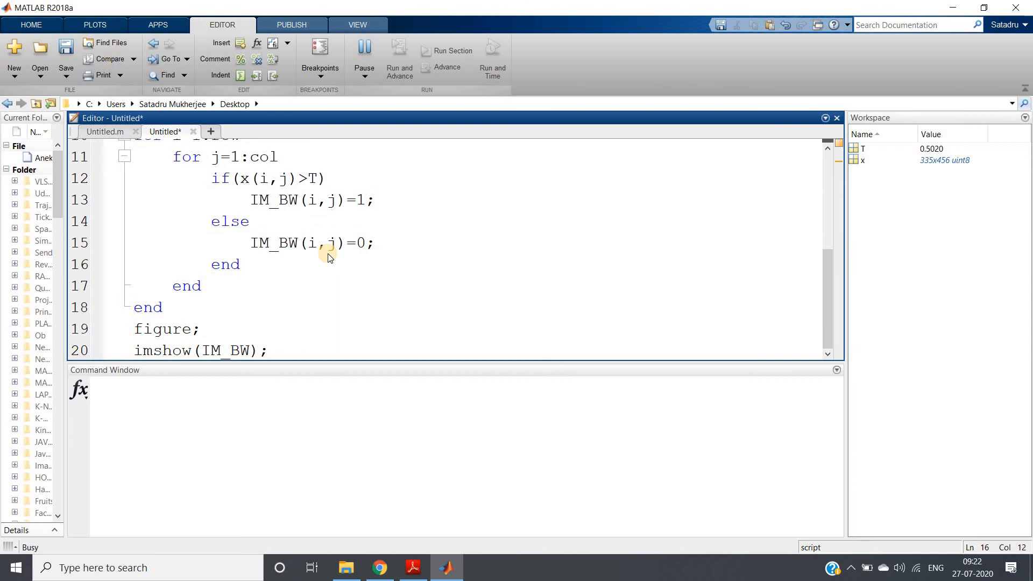
pyautogui.click(241, 264)
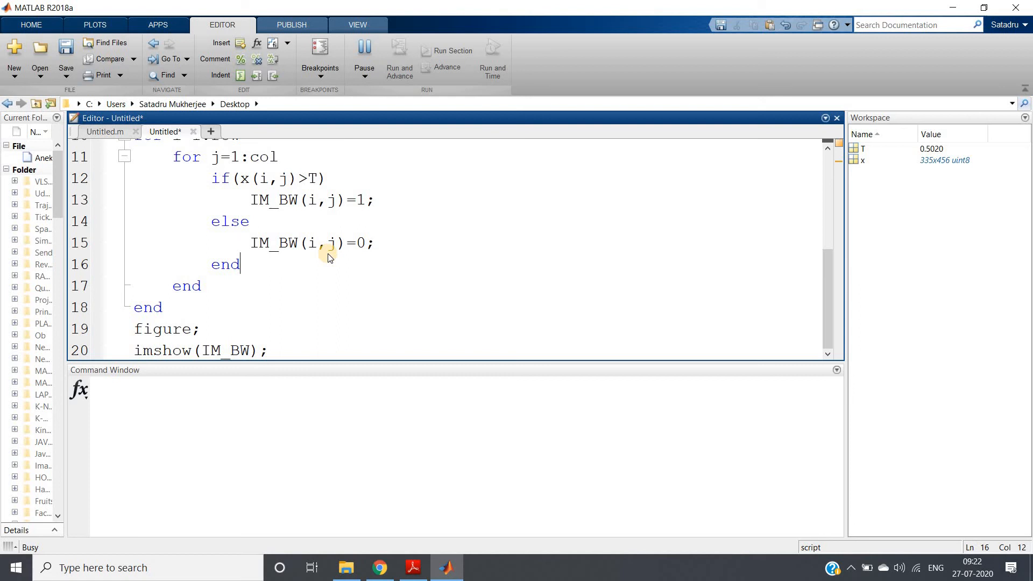
pyautogui.scroll(3)
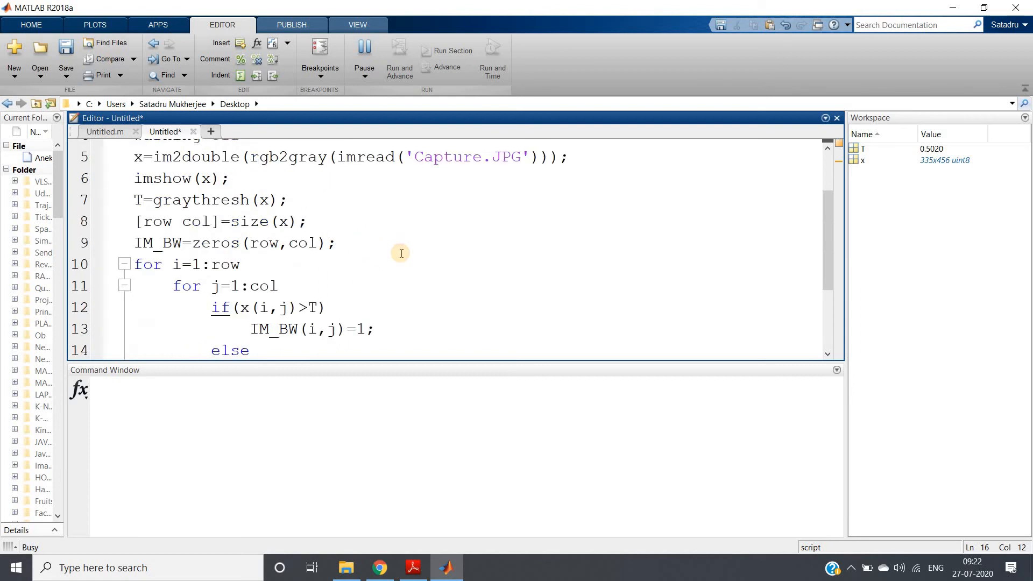
pyautogui.scroll(3)
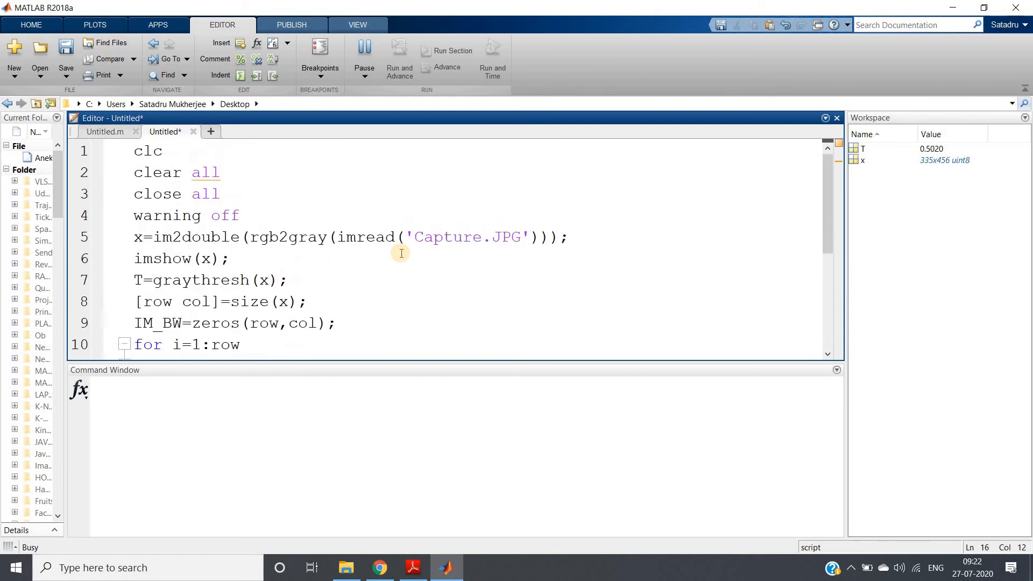
pyautogui.click(363, 46)
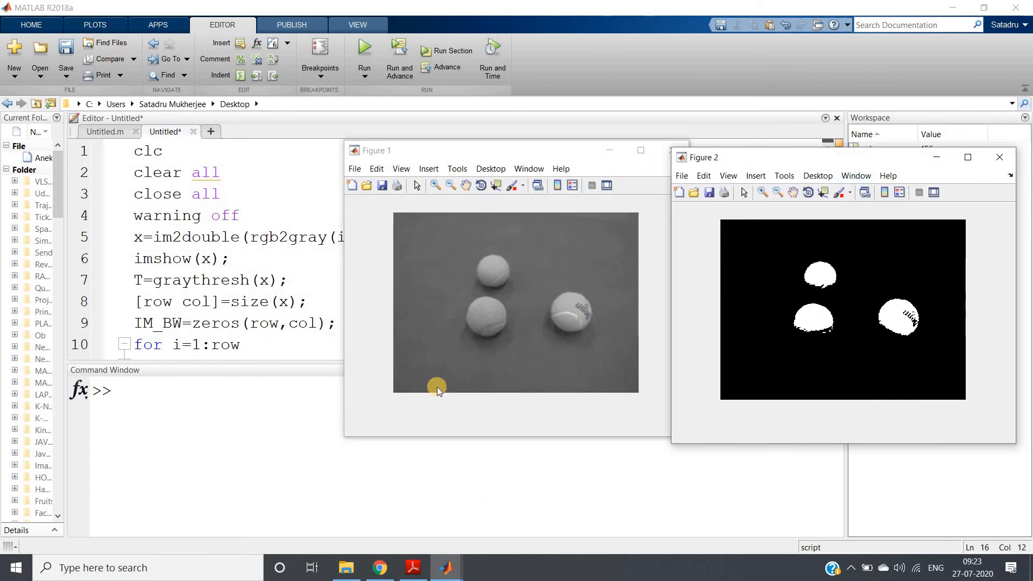
pyautogui.moveTo(536, 405)
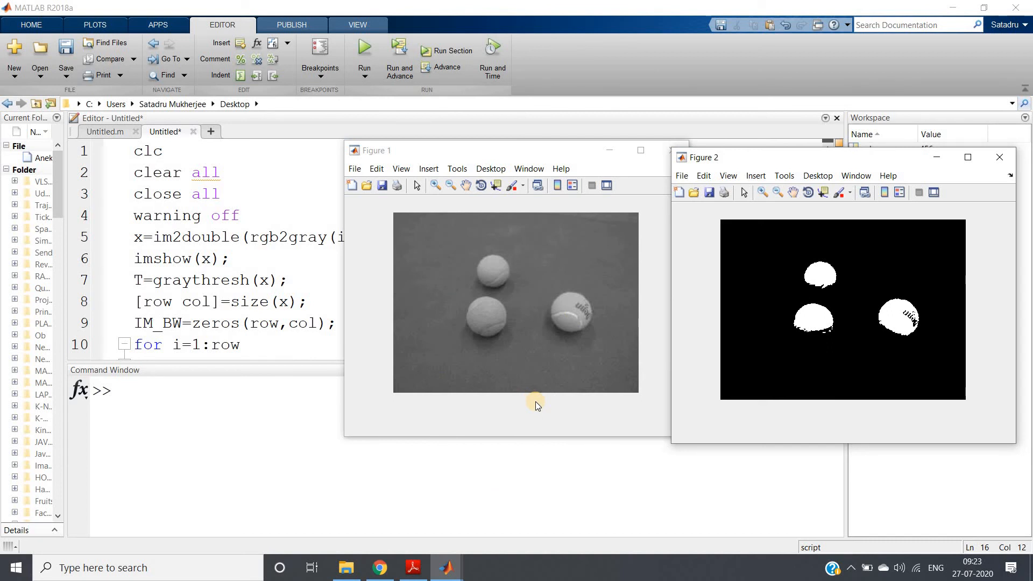
pyautogui.moveTo(786, 318)
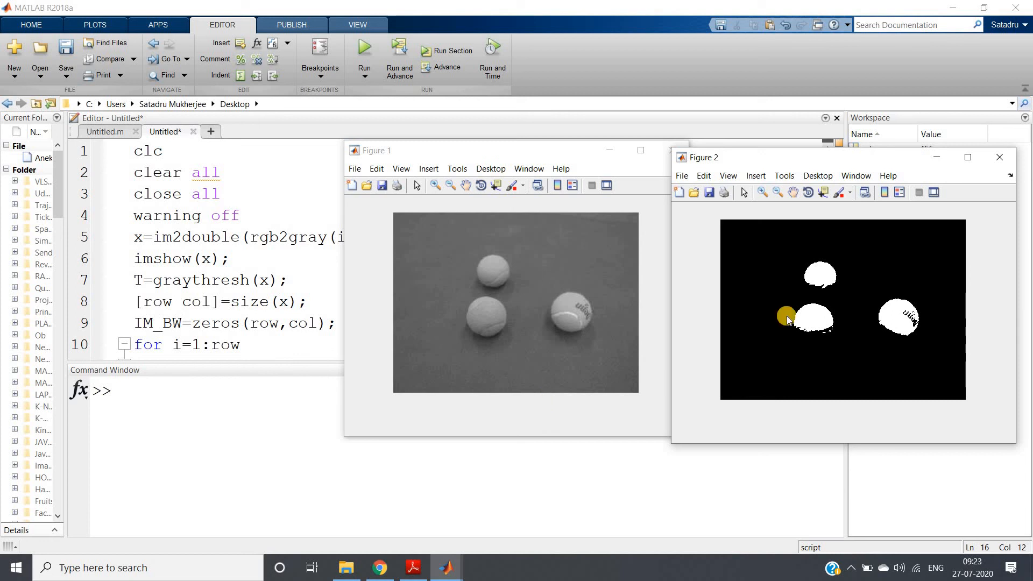
pyautogui.moveTo(798, 382)
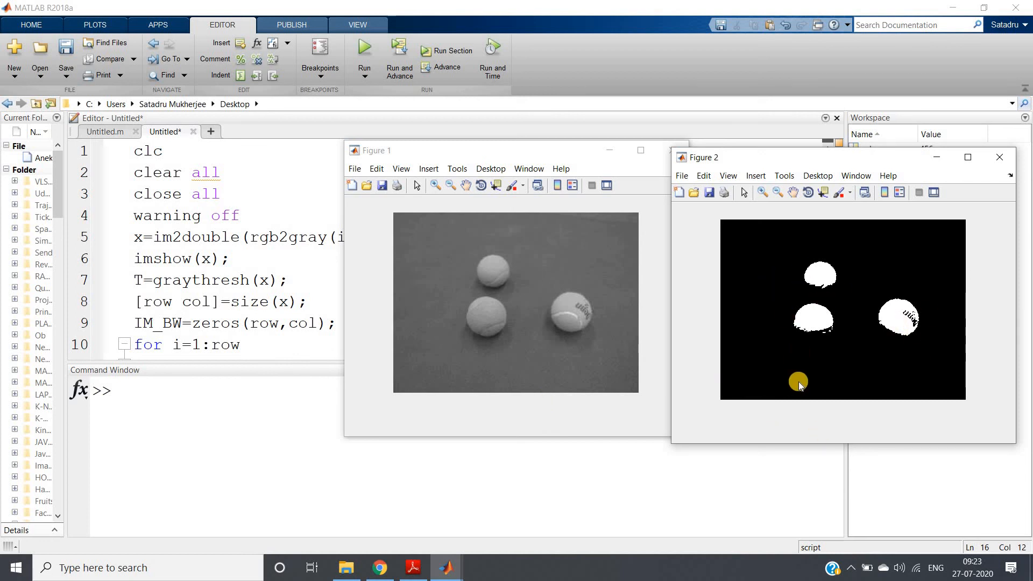
pyautogui.moveTo(528, 362)
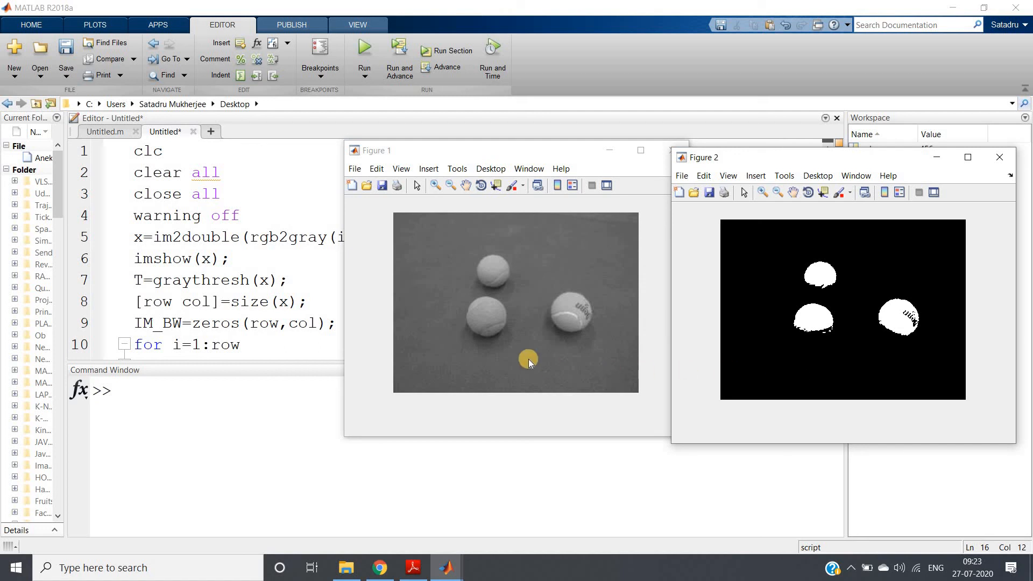
pyautogui.moveTo(492, 332)
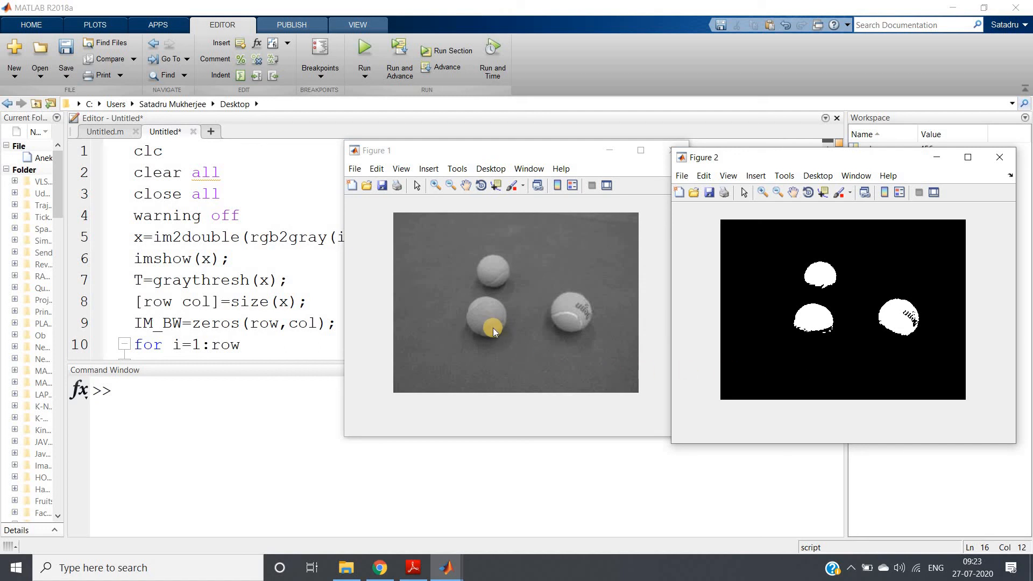
pyautogui.moveTo(475, 279)
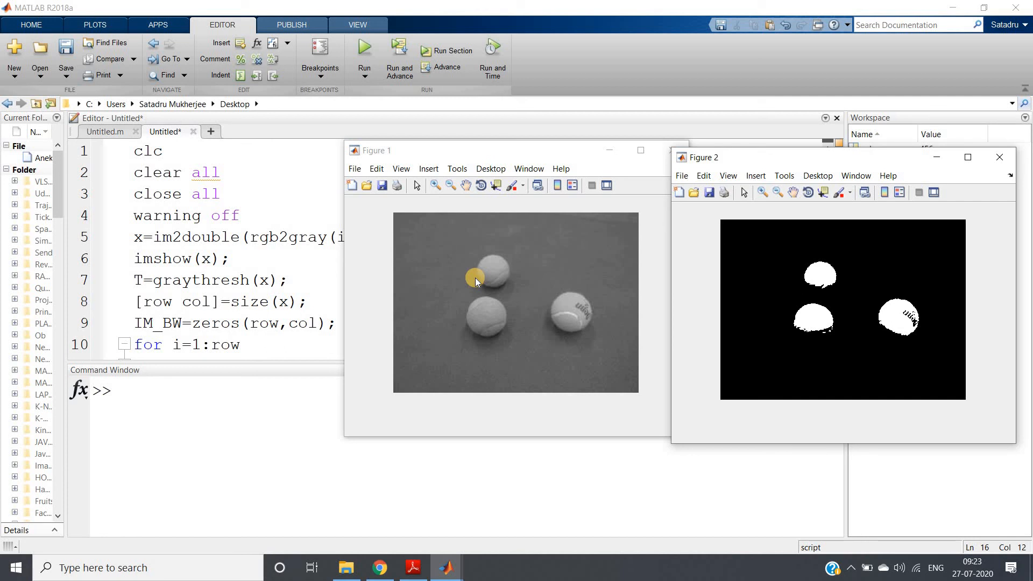
pyautogui.moveTo(296, 285)
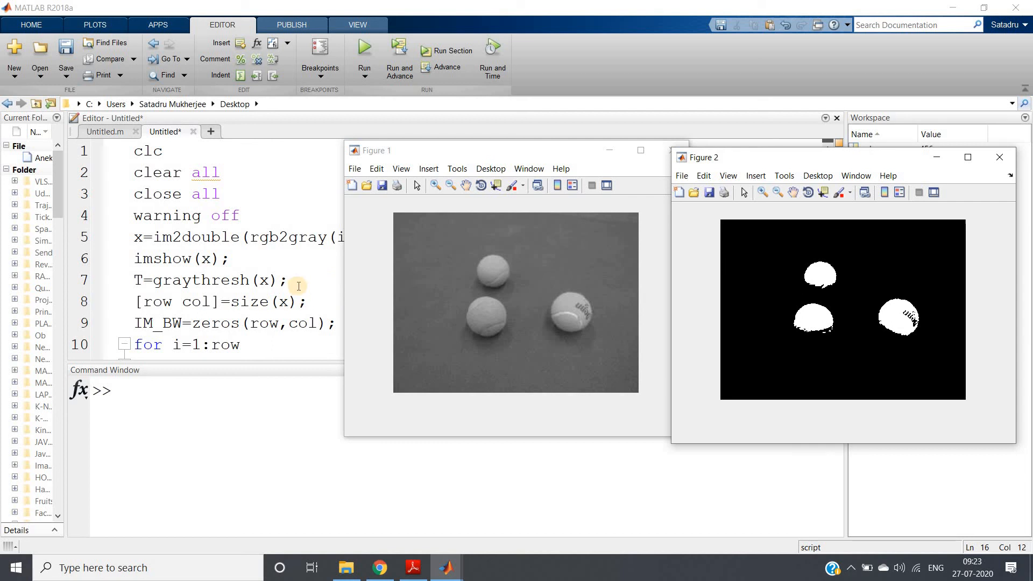
pyautogui.moveTo(419, 260)
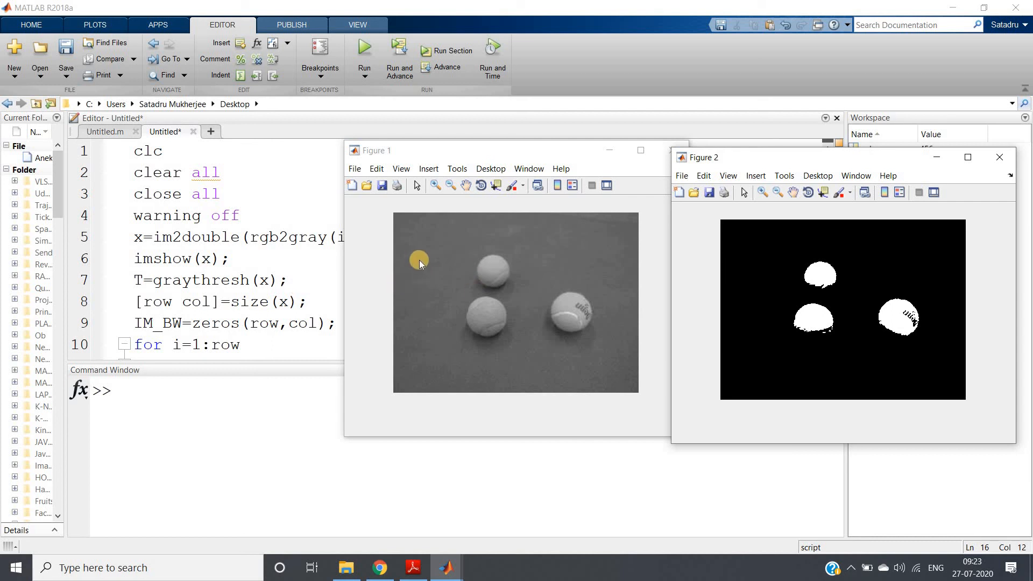
pyautogui.moveTo(540, 240)
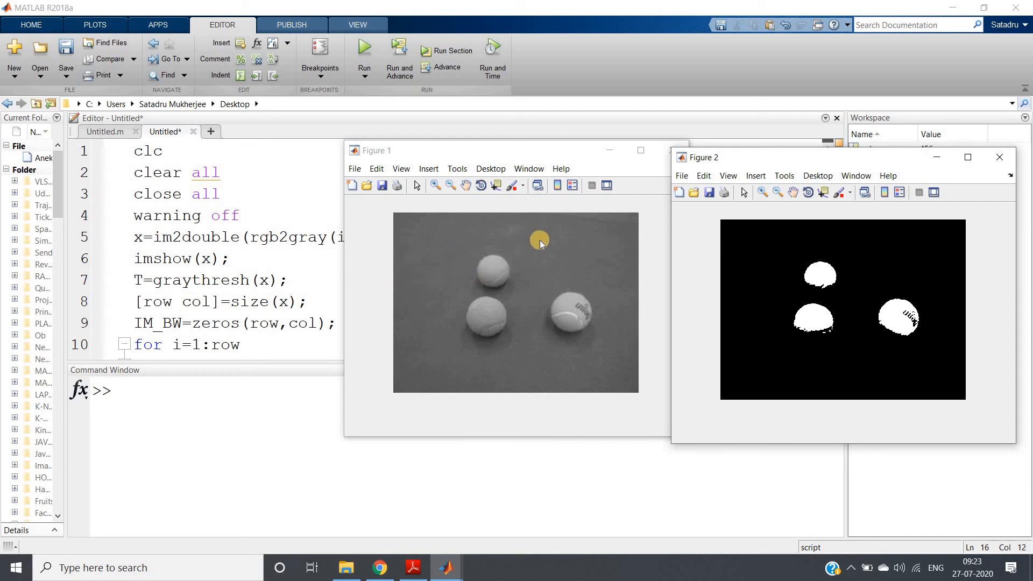
pyautogui.moveTo(356, 270)
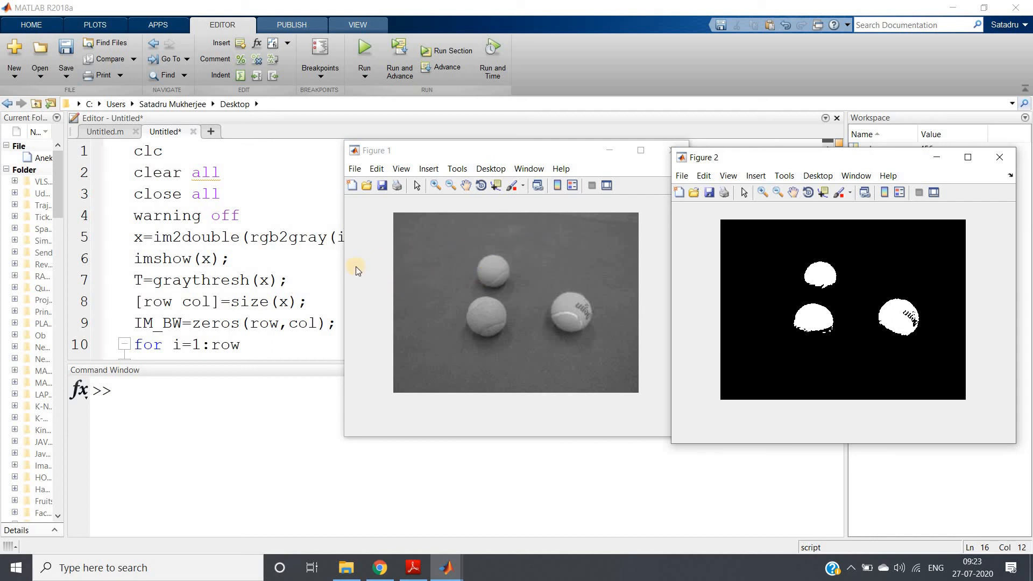
pyautogui.moveTo(310, 283)
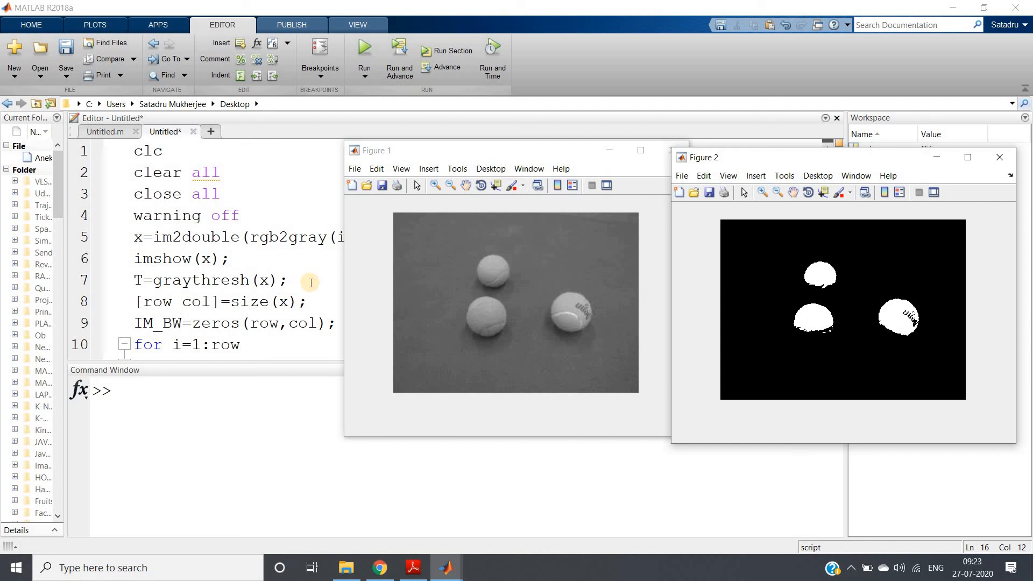